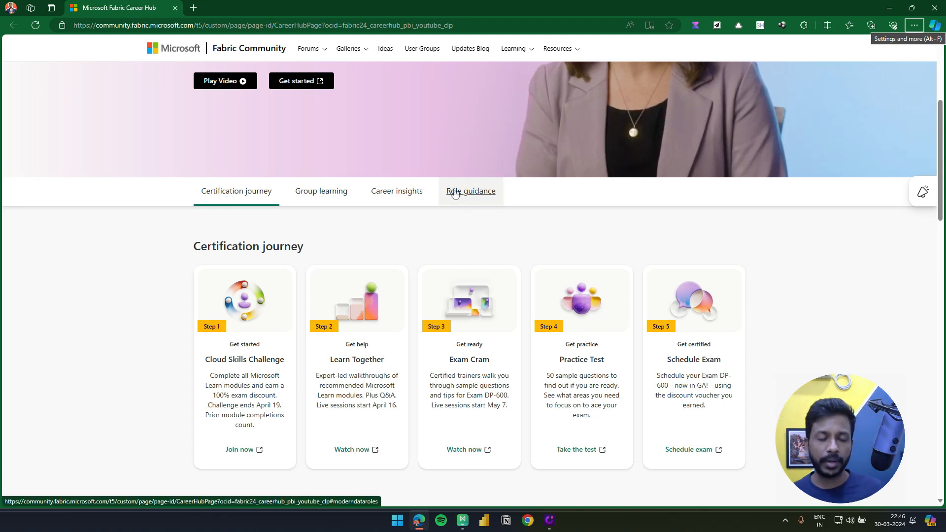
pyautogui.moveTo(600, 228)
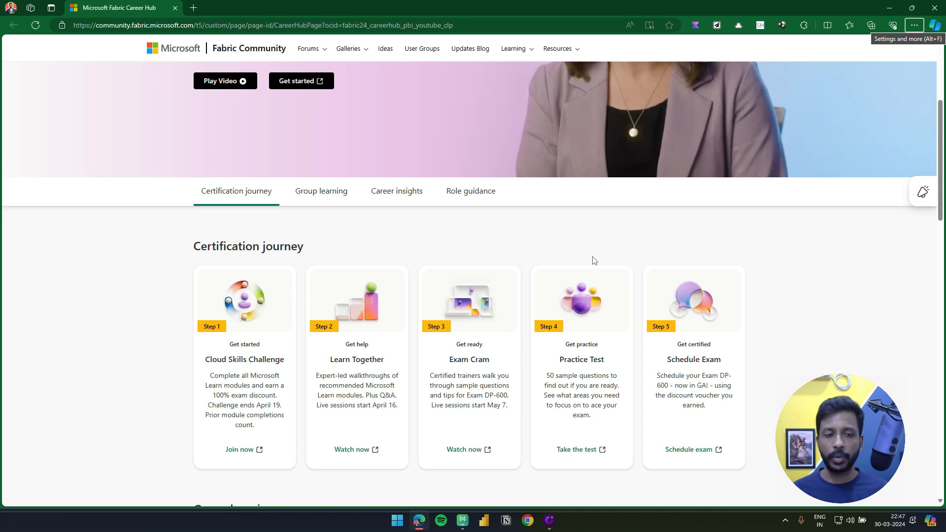
pyautogui.moveTo(546, 216)
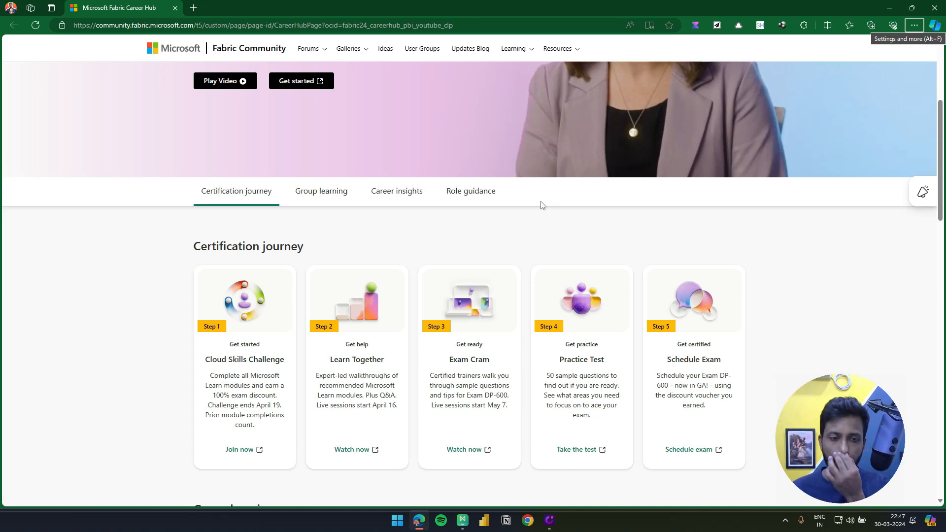
# View the Data Analyst role overview, then return to the Analytics Engineer role guidance
pyautogui.click(470, 190)
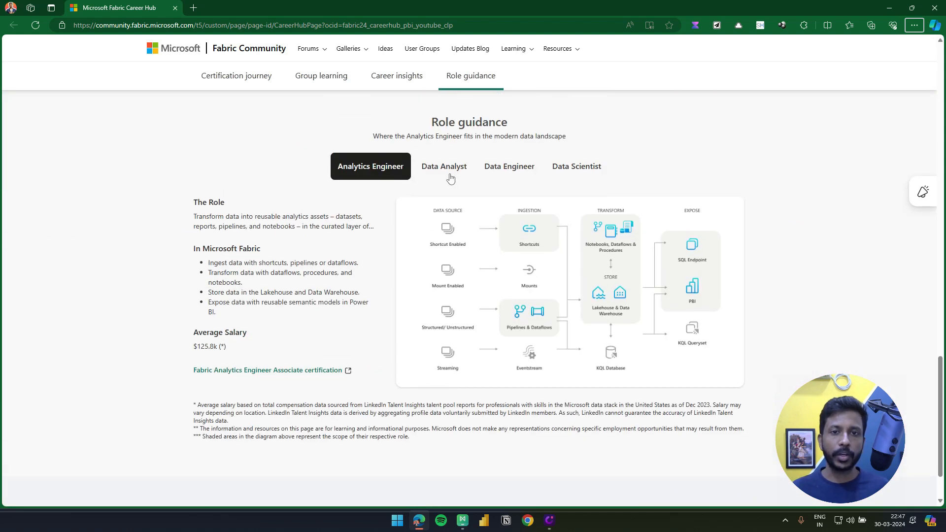
pyautogui.click(443, 167)
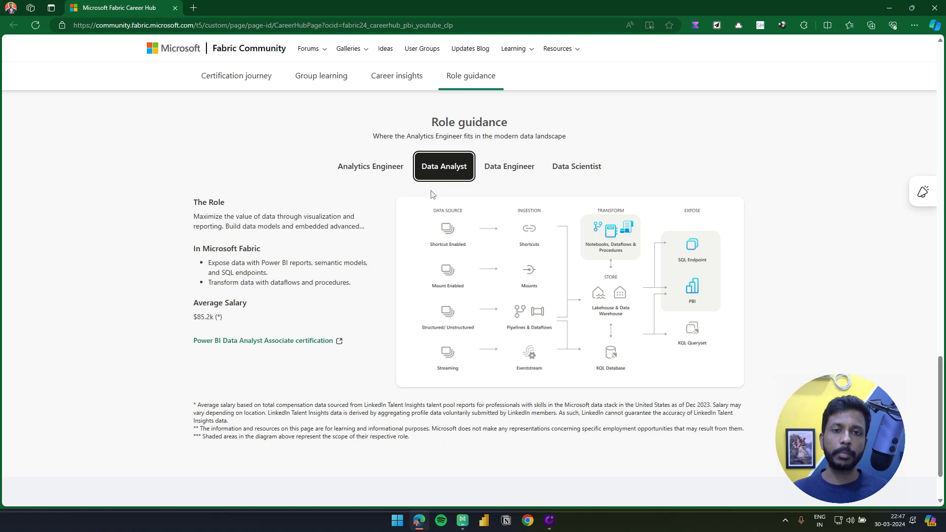
pyautogui.moveTo(399, 176)
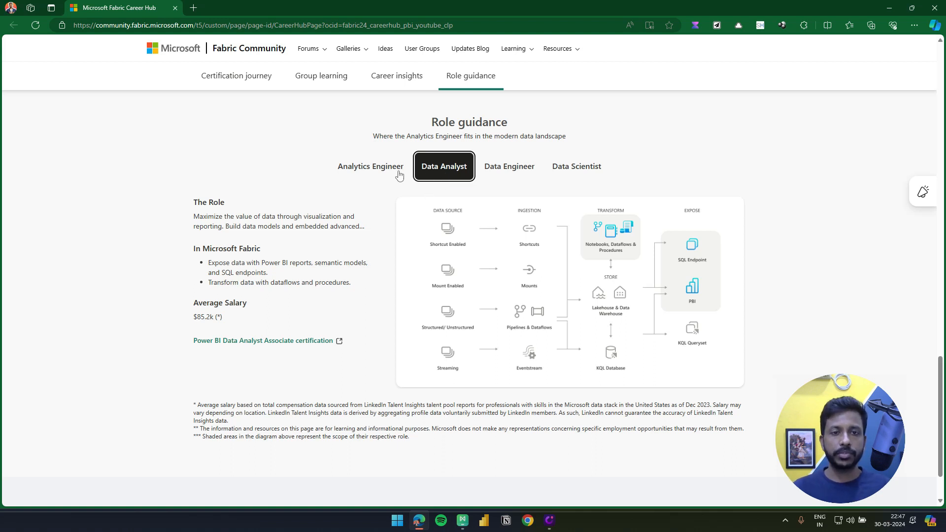
pyautogui.click(371, 167)
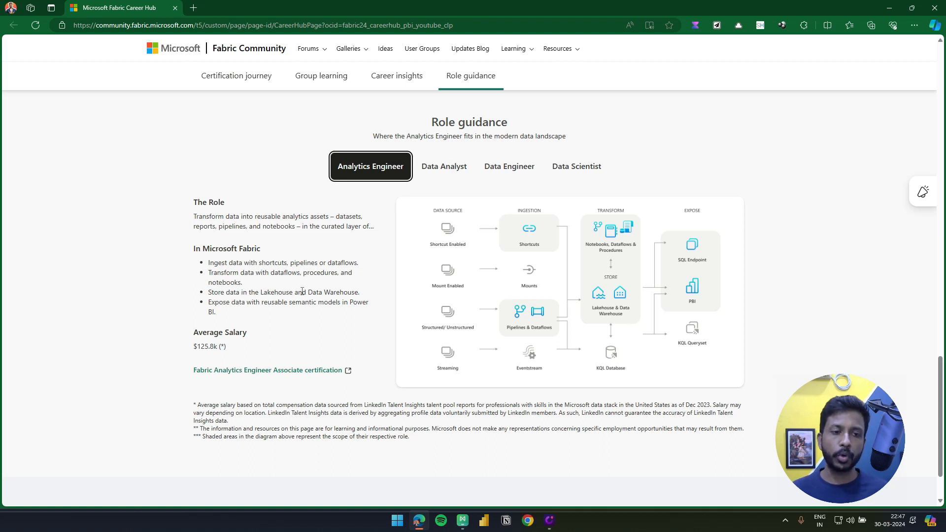
pyautogui.moveTo(331, 311)
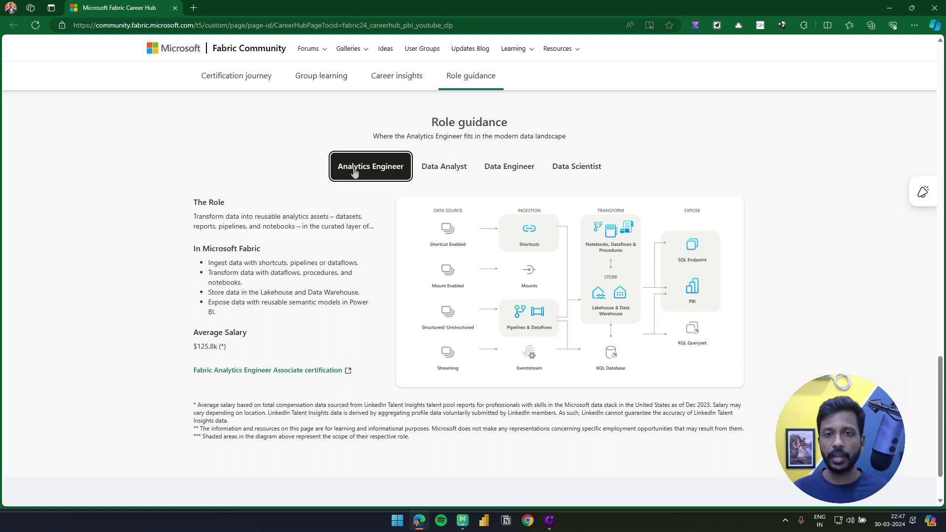
pyautogui.moveTo(357, 229)
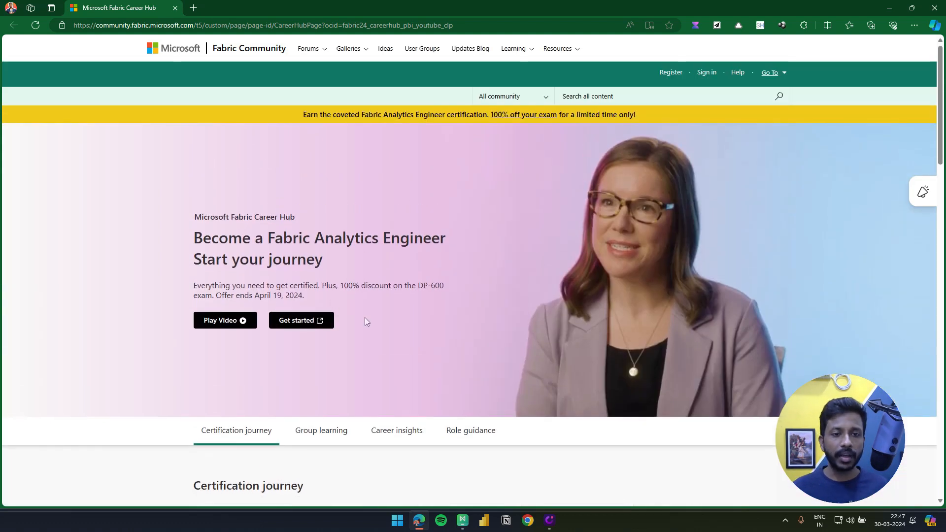
pyautogui.scroll(-3)
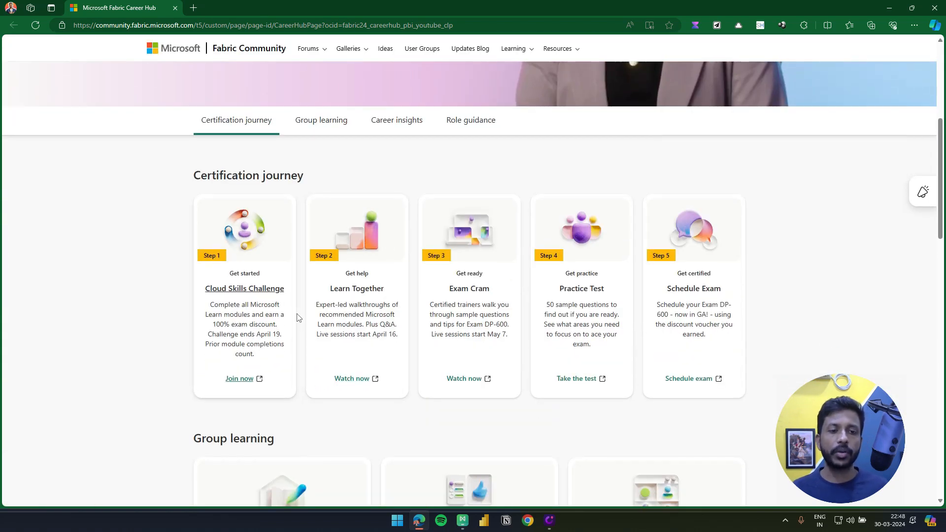
pyautogui.moveTo(283, 360)
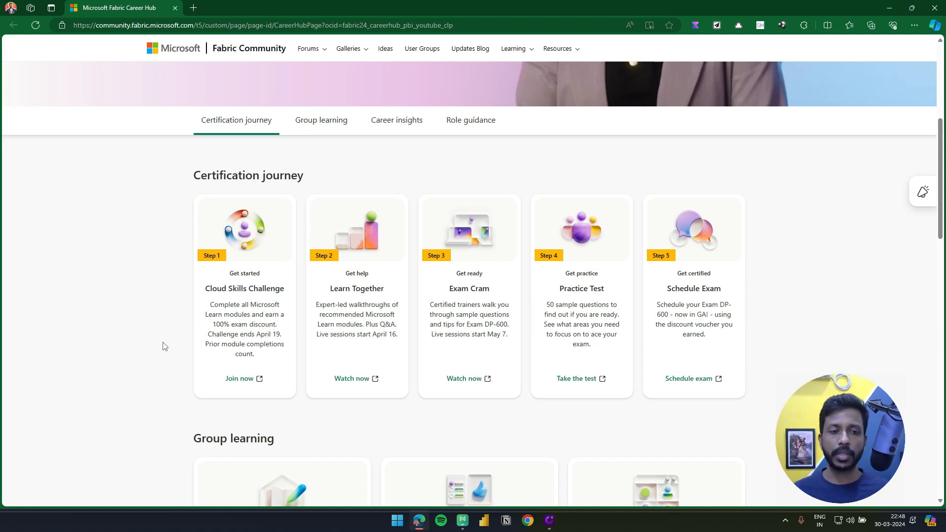
pyautogui.moveTo(243, 372)
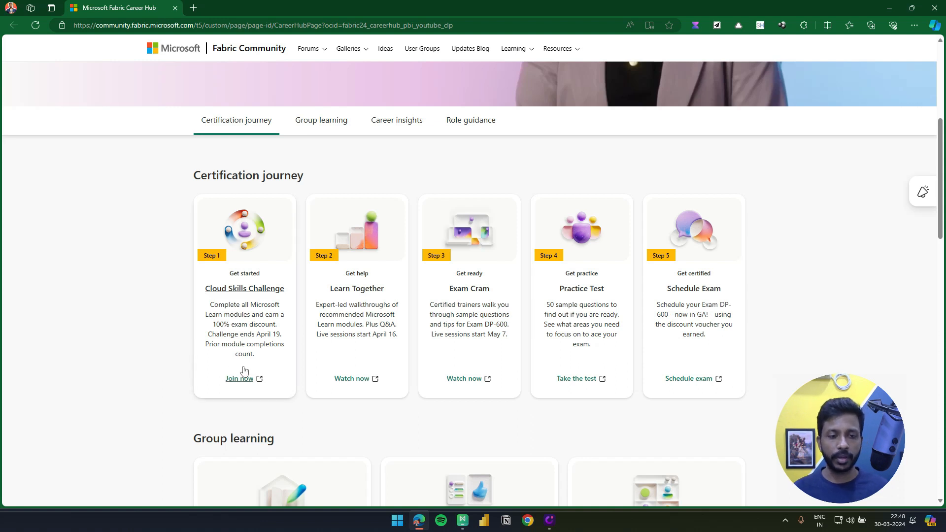
pyautogui.moveTo(239, 375)
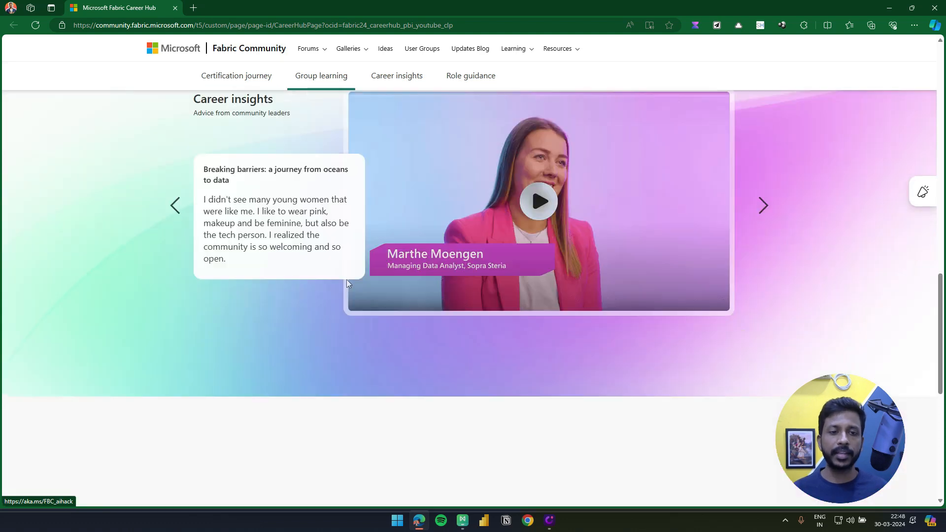
# Follow the Fabric Analytics Engineer Associate certification link from Role guidance into a new tab
pyautogui.click(470, 76)
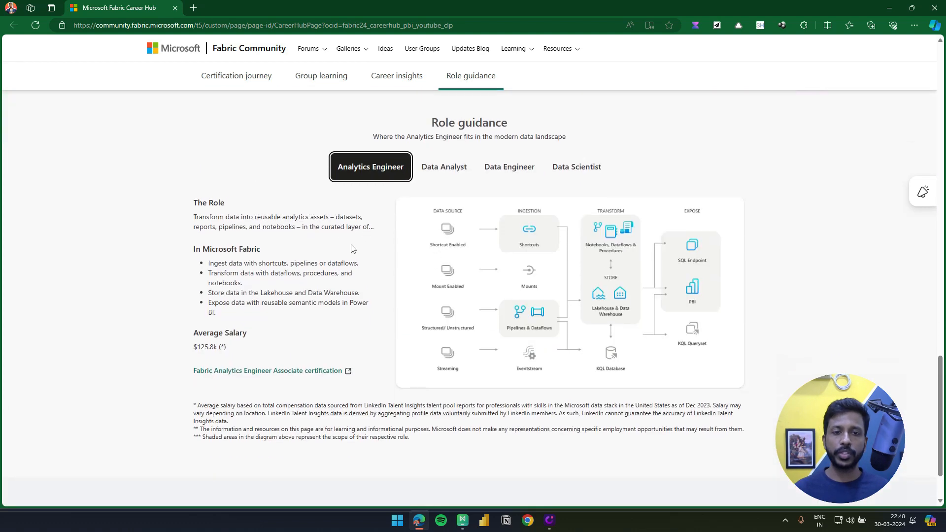
pyautogui.moveTo(383, 201)
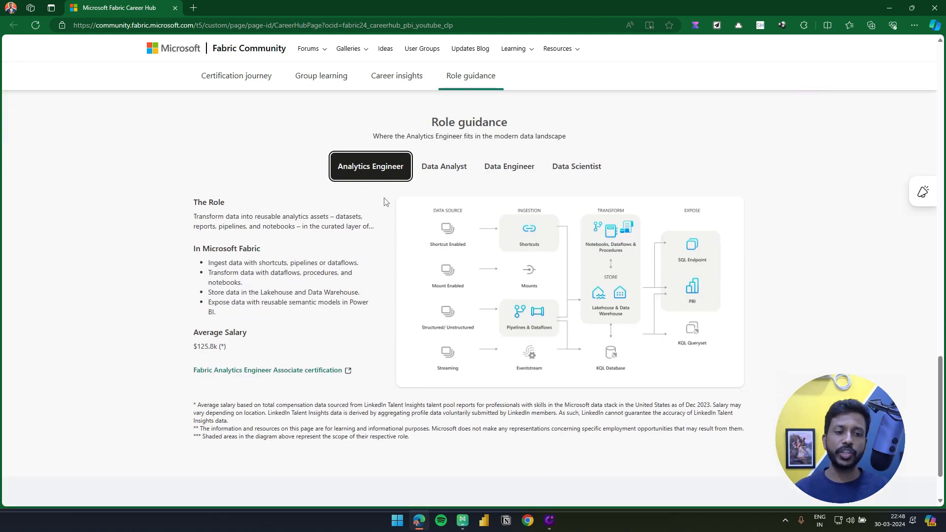
pyautogui.moveTo(248, 372)
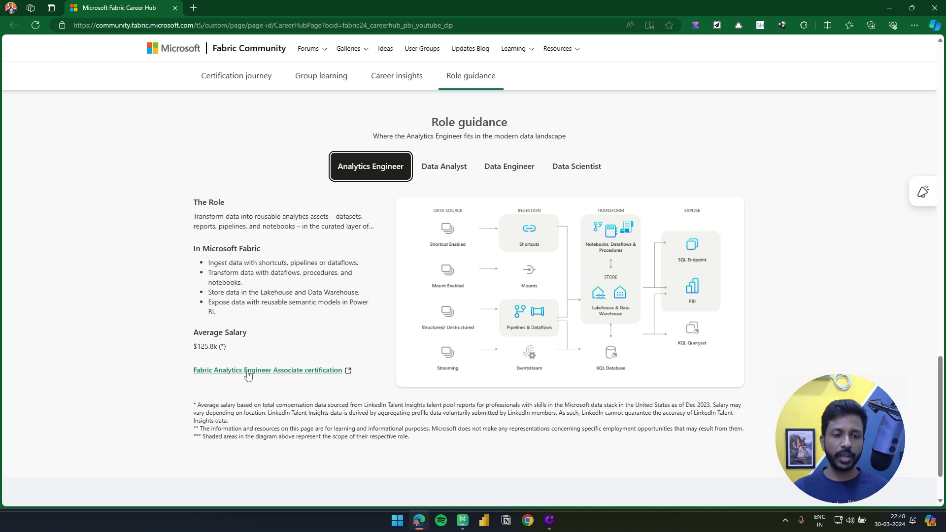
pyautogui.moveTo(276, 373)
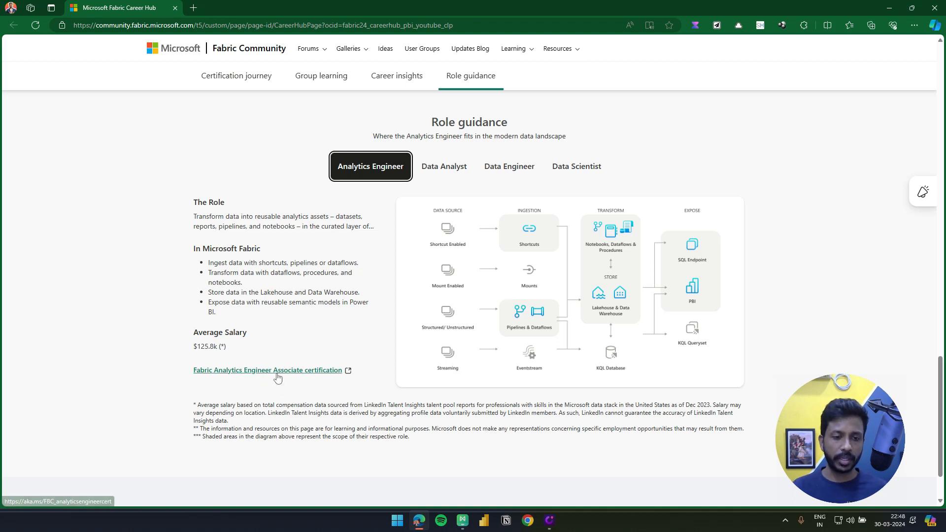
pyautogui.click(268, 369)
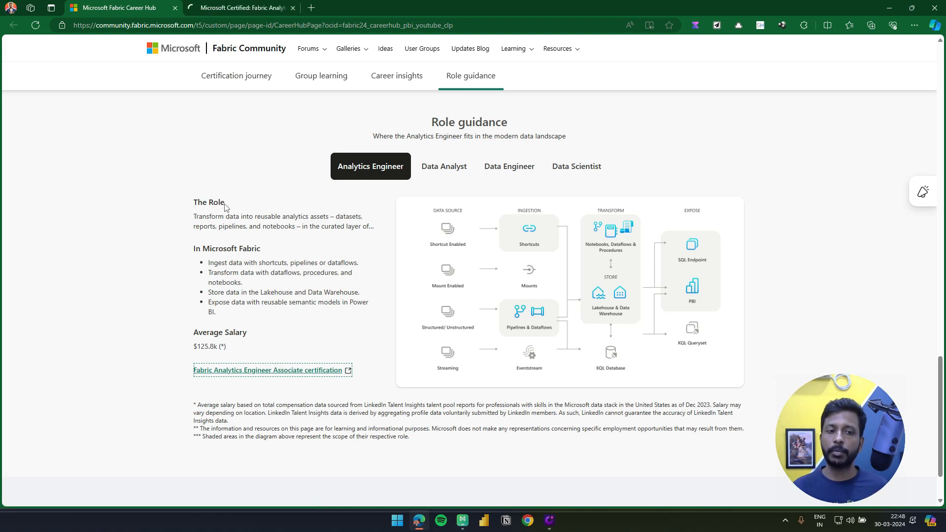
pyautogui.moveTo(269, 239)
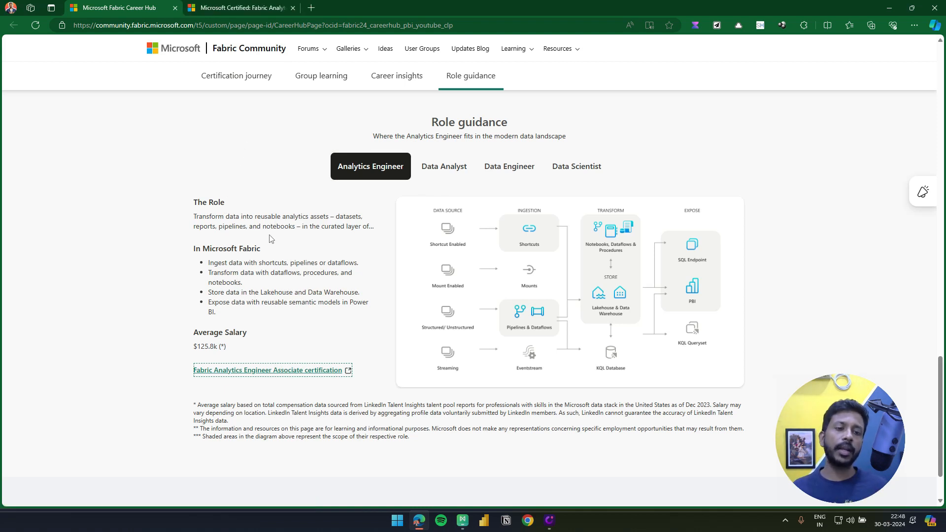
# Browse the certification page's details, learning paths and DP-600 exam section, ending back at details
pyautogui.click(266, 370)
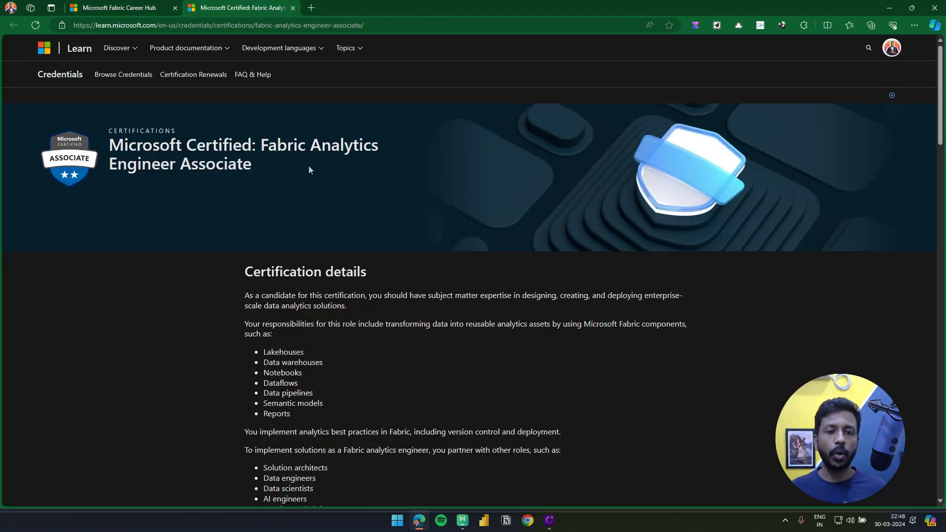
pyautogui.scroll(-3)
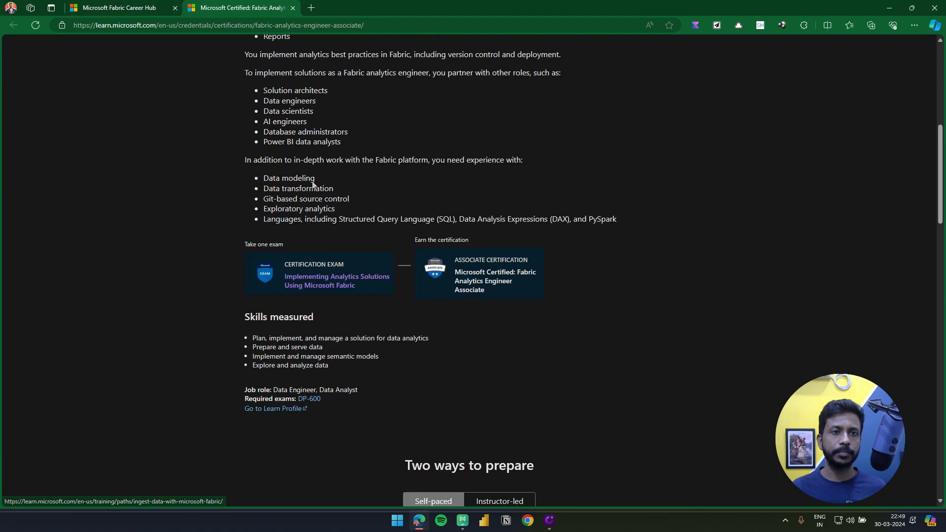
pyautogui.scroll(3)
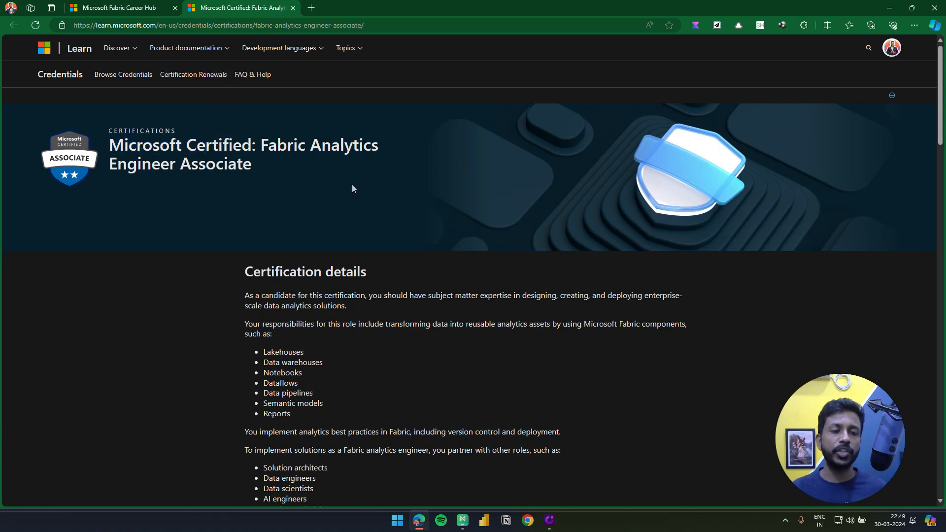
pyautogui.scroll(-3)
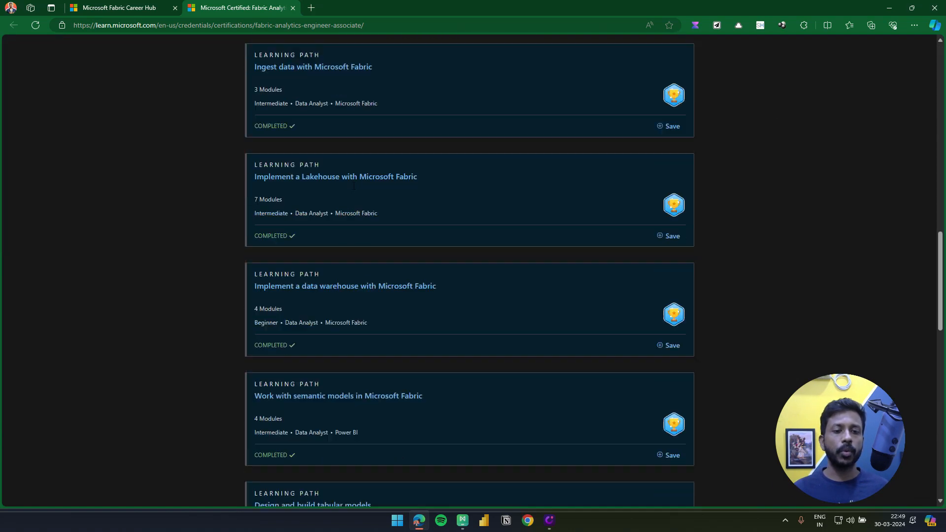
pyautogui.scroll(-3)
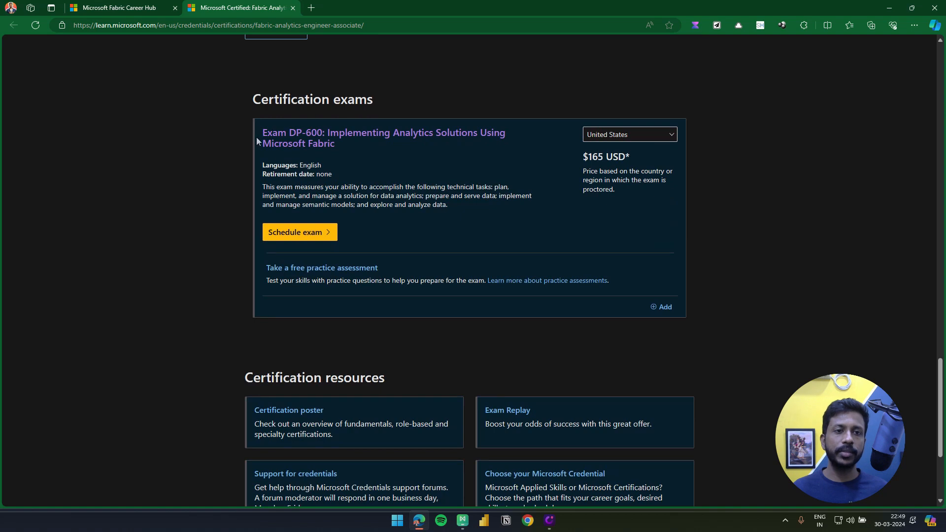
pyautogui.moveTo(384, 164)
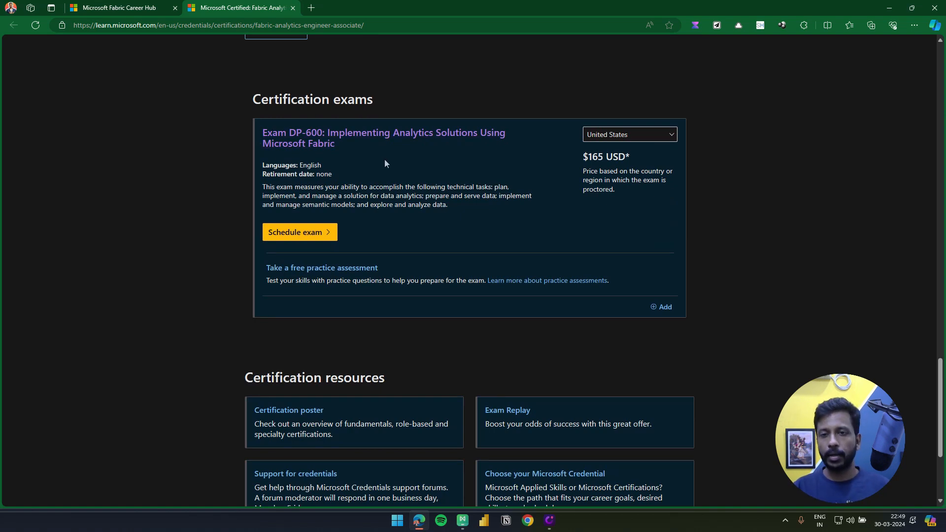
pyautogui.doubleClick(592, 157)
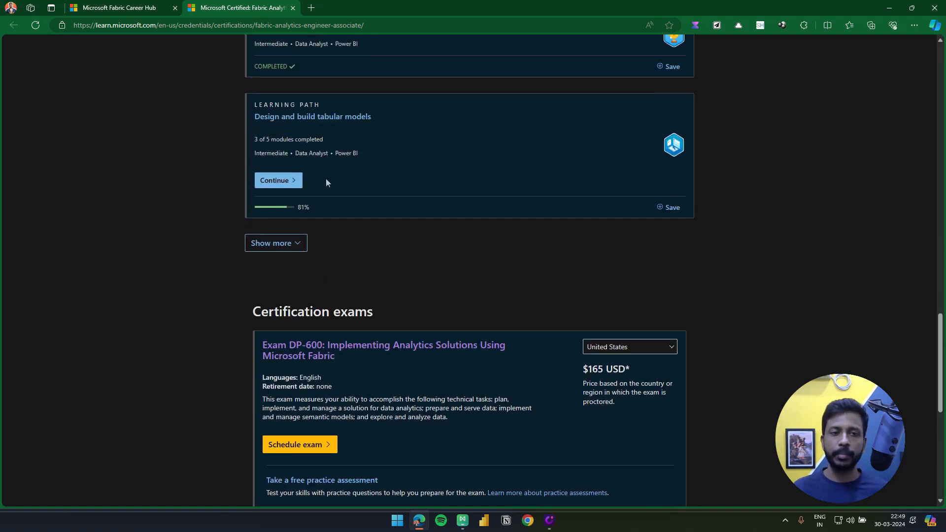
pyautogui.scroll(3)
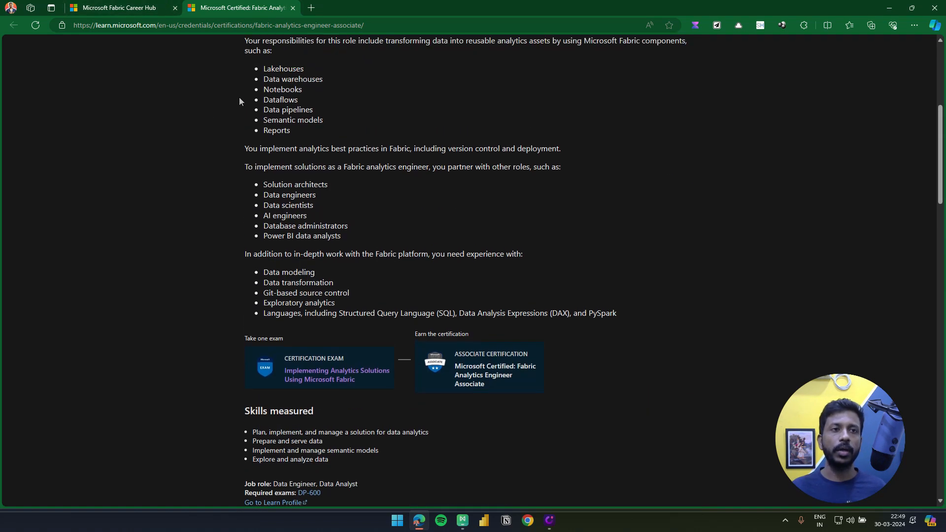
# From the Career Hub's first certification step, follow the Cloud Skills Challenge link to Microsoft Learn
pyautogui.click(119, 8)
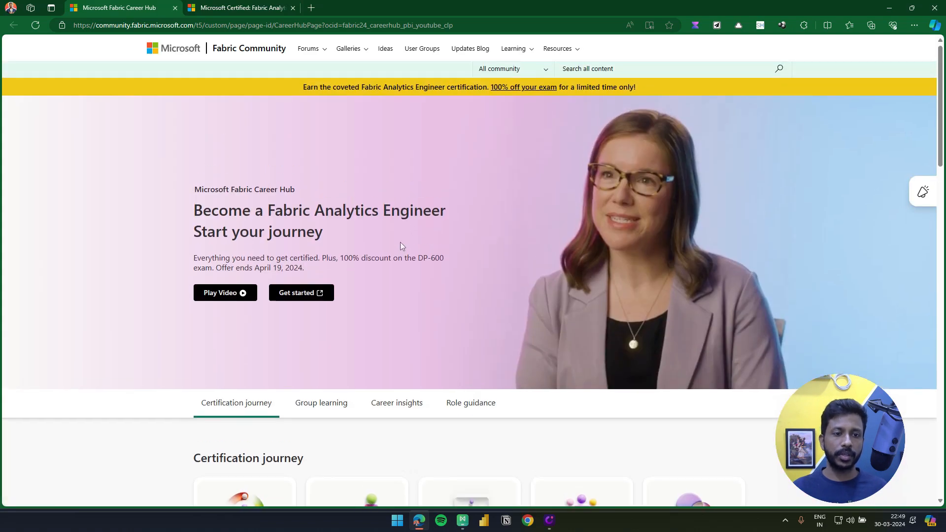
pyautogui.scroll(-3)
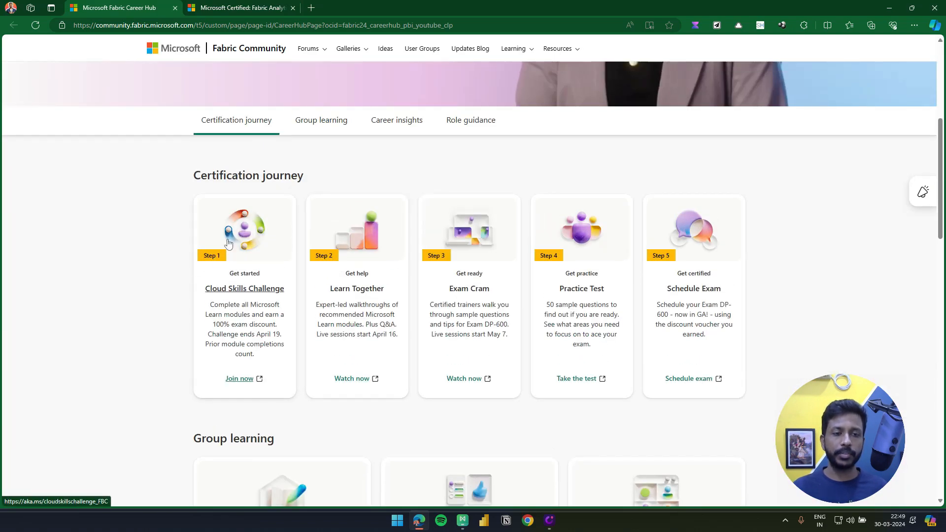
pyautogui.click(239, 378)
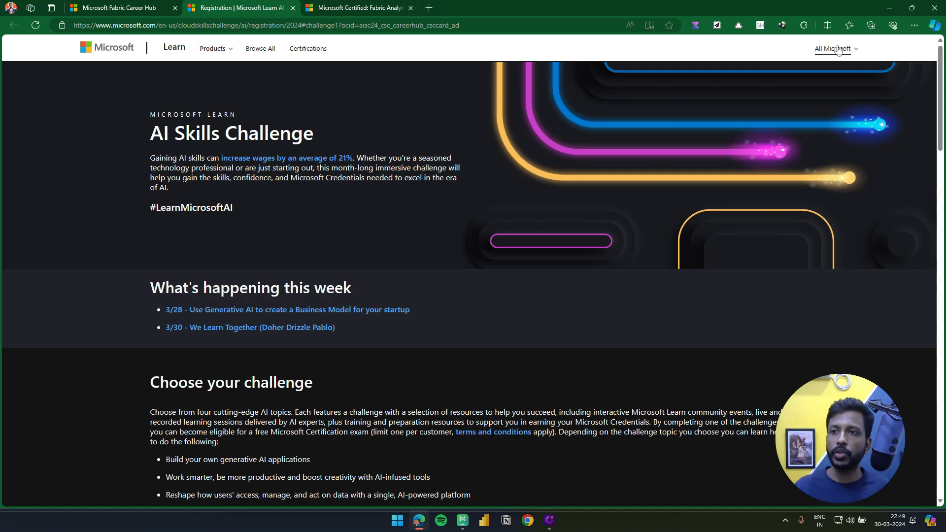
# Register for the Microsoft Fabric challenge under Choose your challenge, showing all 13 modules completed
pyautogui.scroll(-3)
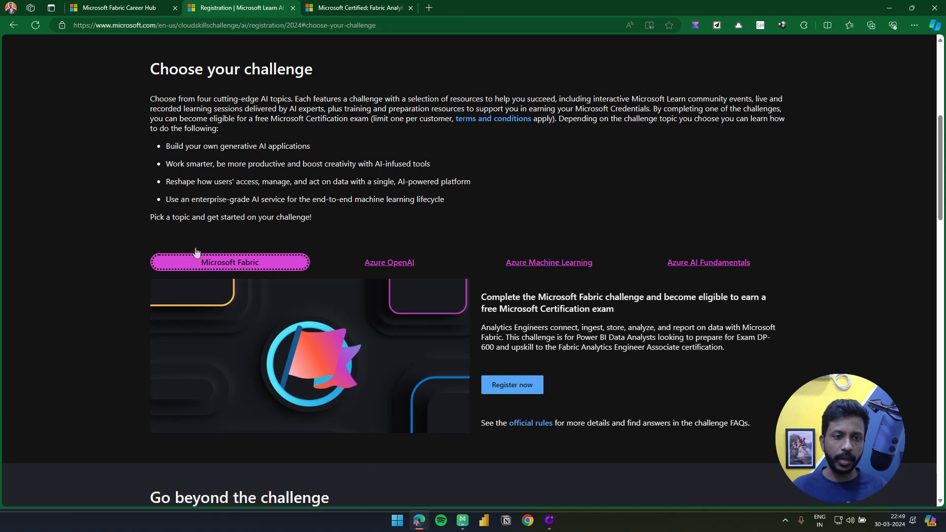
pyautogui.moveTo(474, 393)
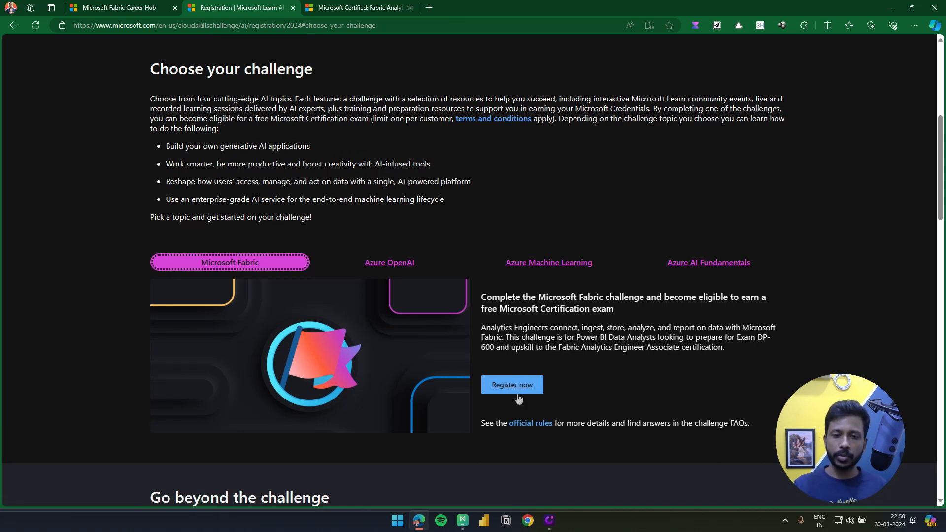
pyautogui.click(512, 386)
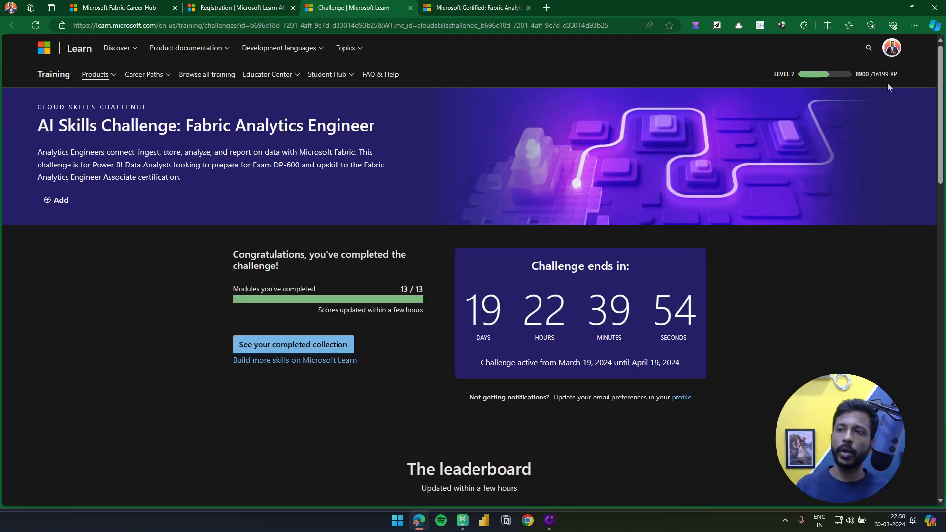
pyautogui.click(891, 47)
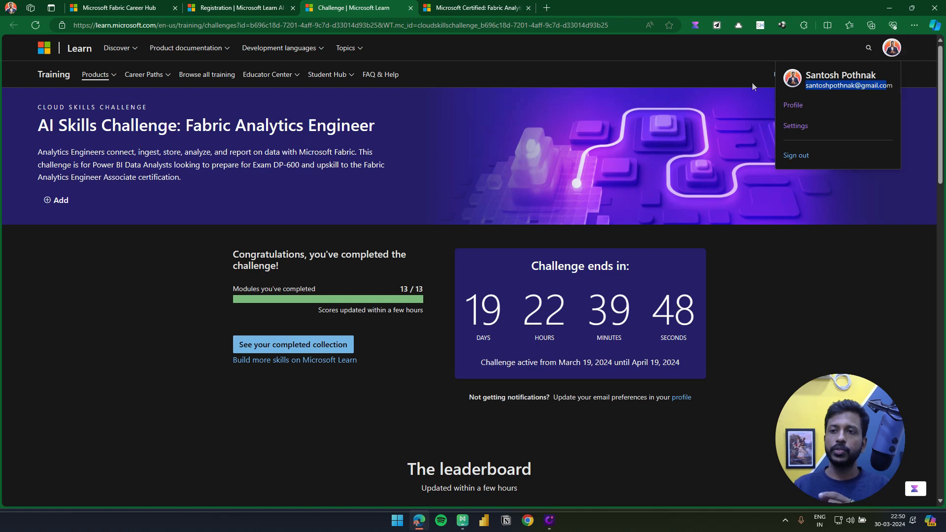
pyautogui.moveTo(721, 85)
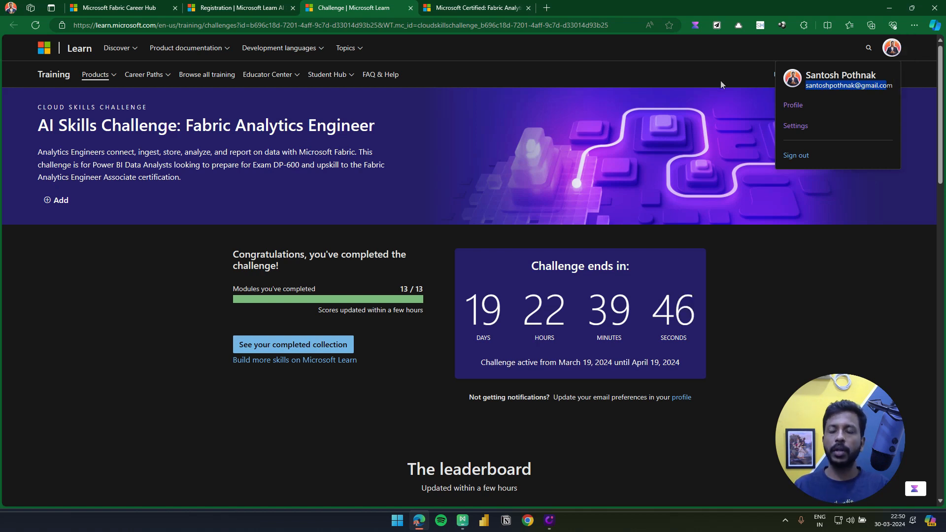
pyautogui.moveTo(737, 74)
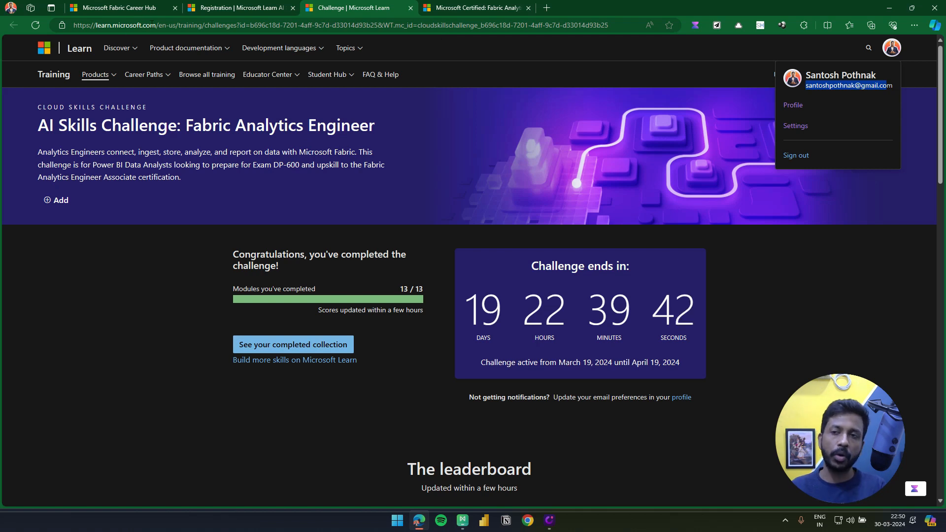
pyautogui.moveTo(452, 242)
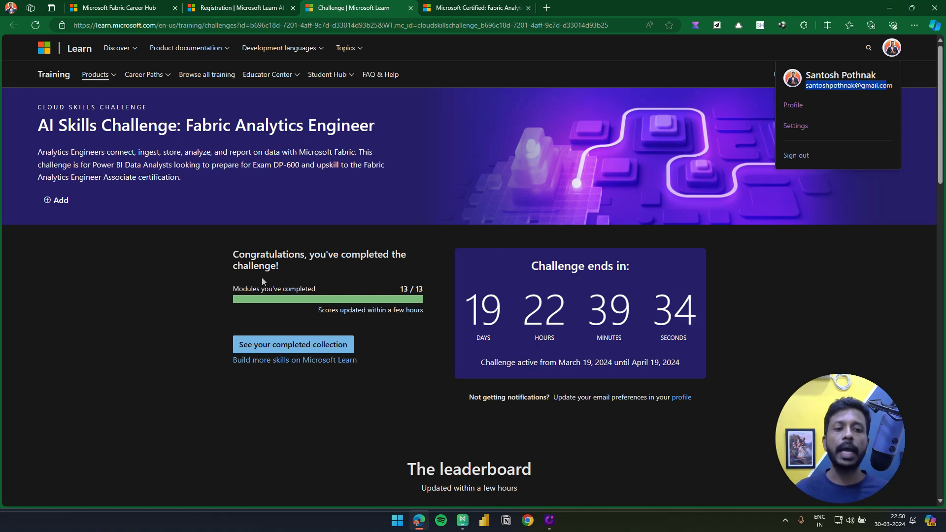
pyautogui.moveTo(293, 345)
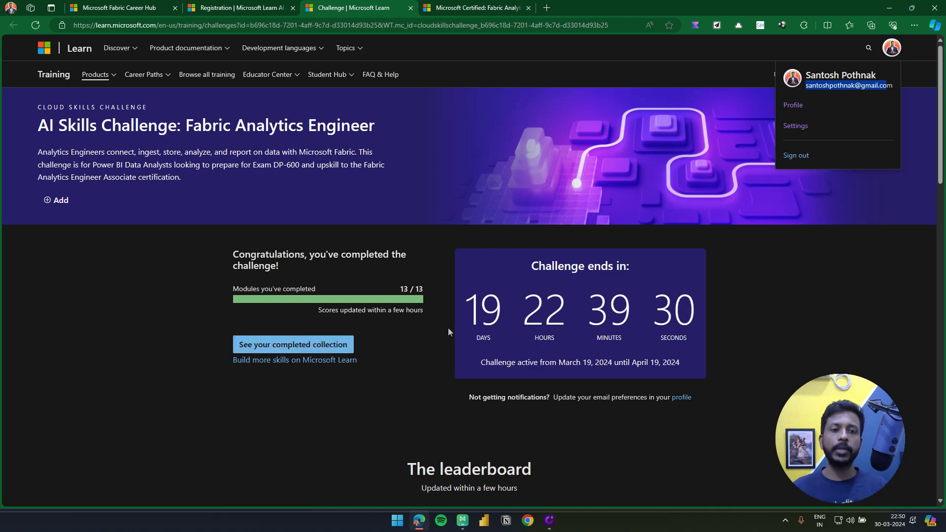
pyautogui.moveTo(228, 293)
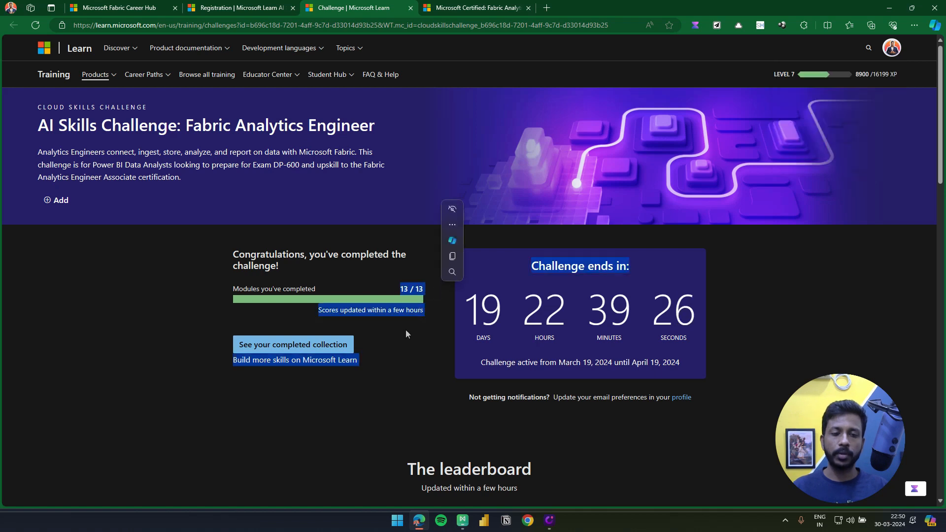
pyautogui.moveTo(293, 345)
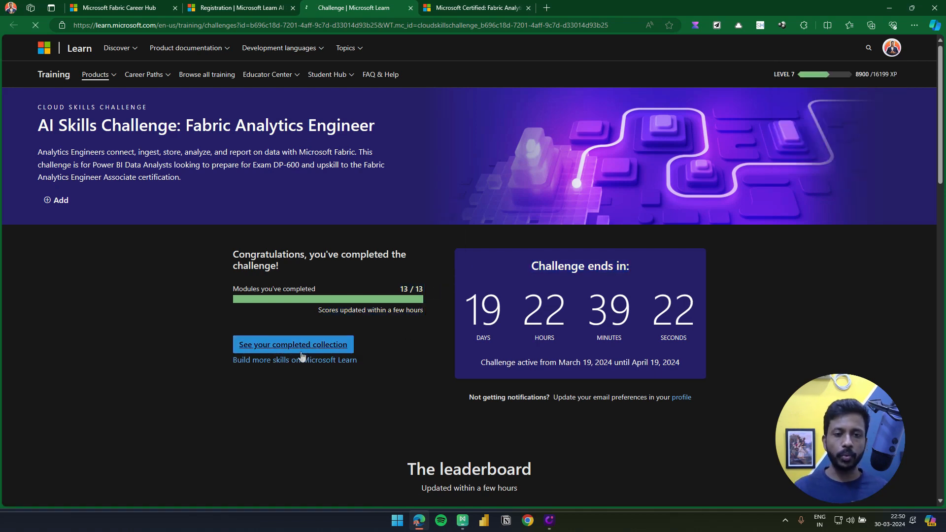
# Browse the collection of 13 completed Fabric challenge modules
pyautogui.click(294, 345)
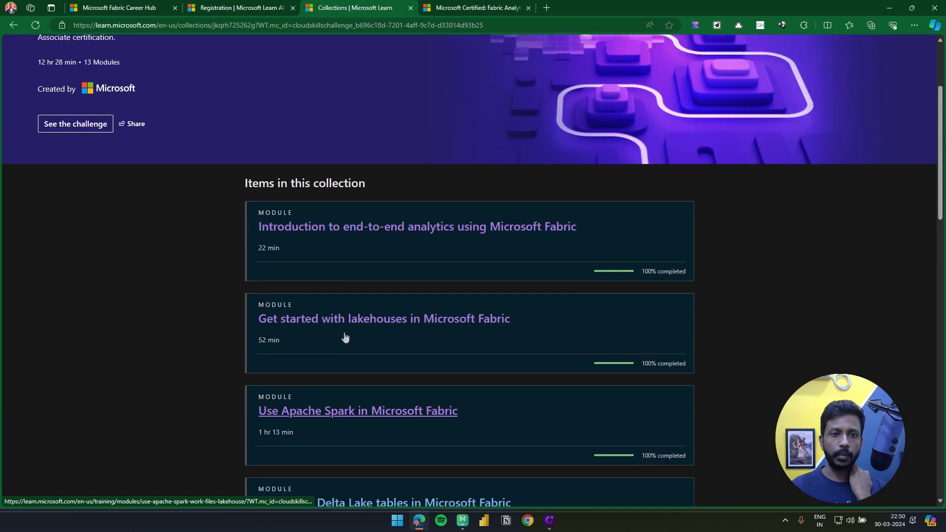
pyautogui.scroll(-3)
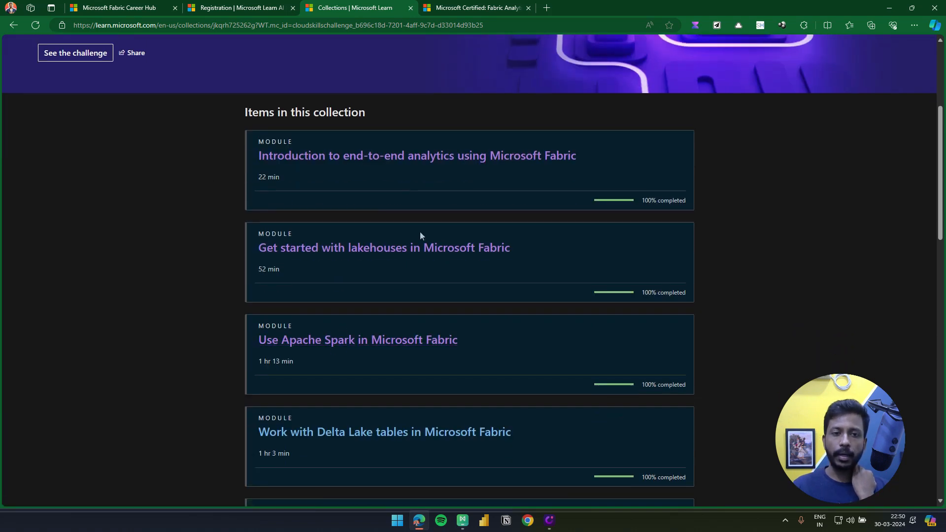
pyautogui.scroll(-3)
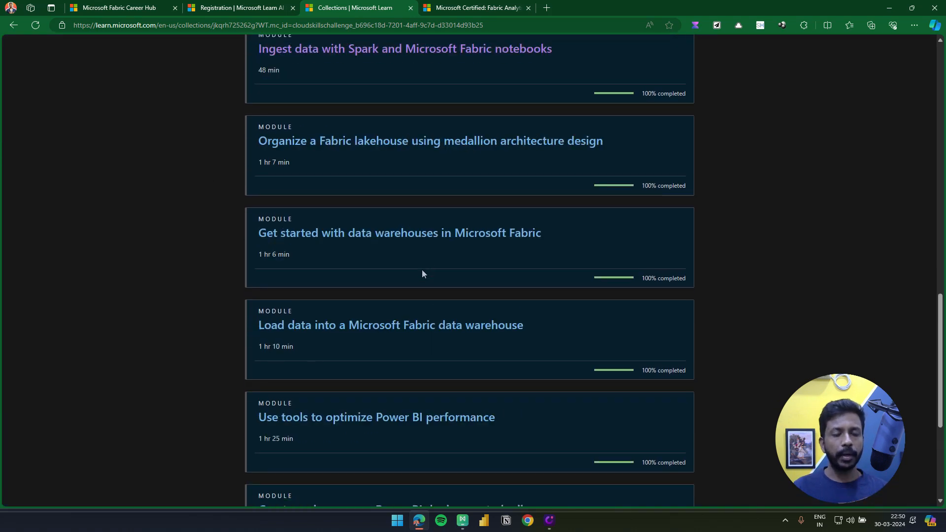
pyautogui.scroll(3)
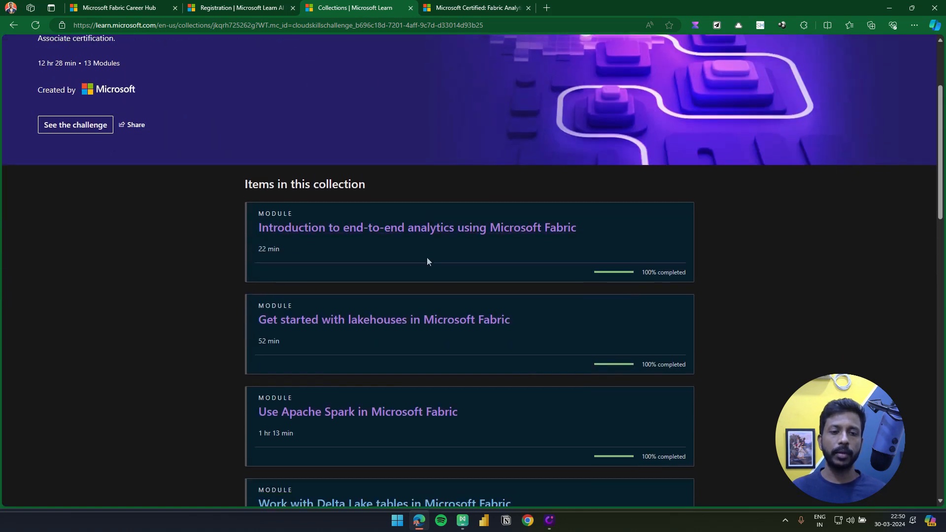
pyautogui.moveTo(416, 227)
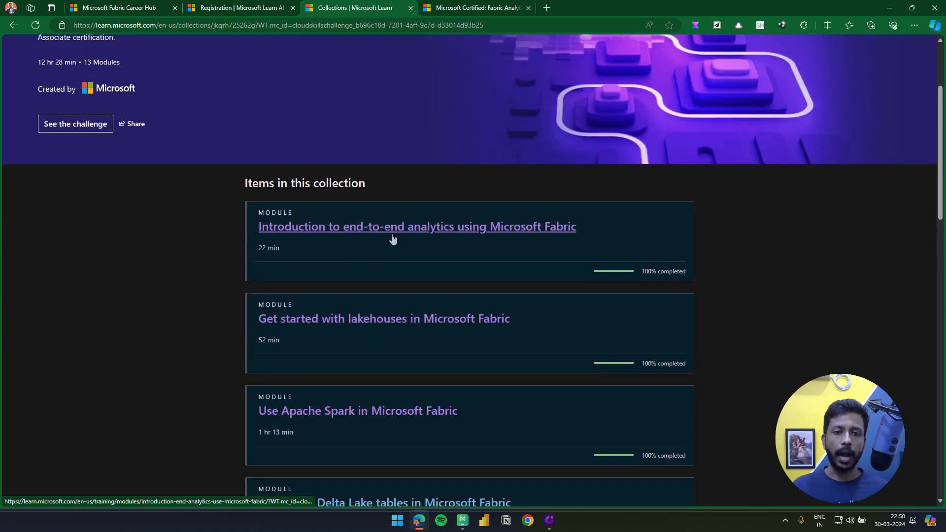
# View the end-to-end analytics introduction module's Data teams and Microsoft Fabric unit, then return to the collection
pyautogui.click(416, 226)
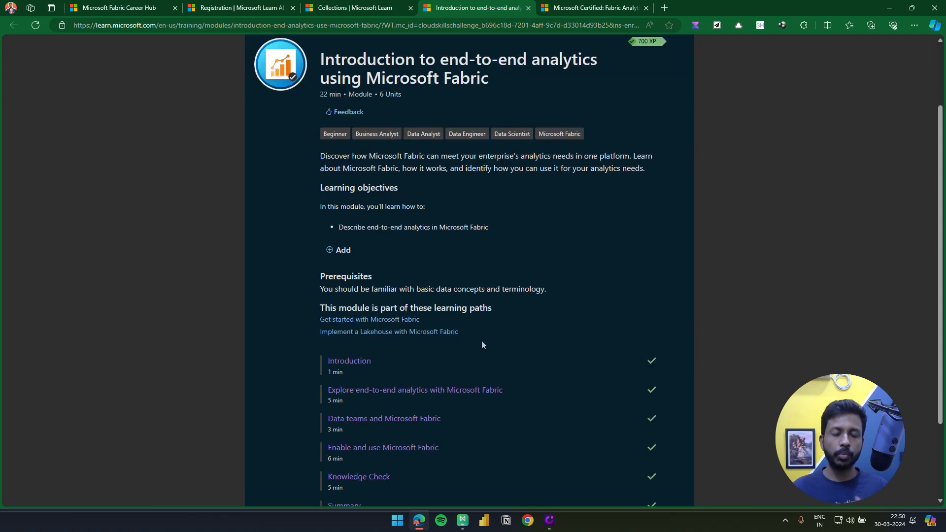
pyautogui.scroll(-3)
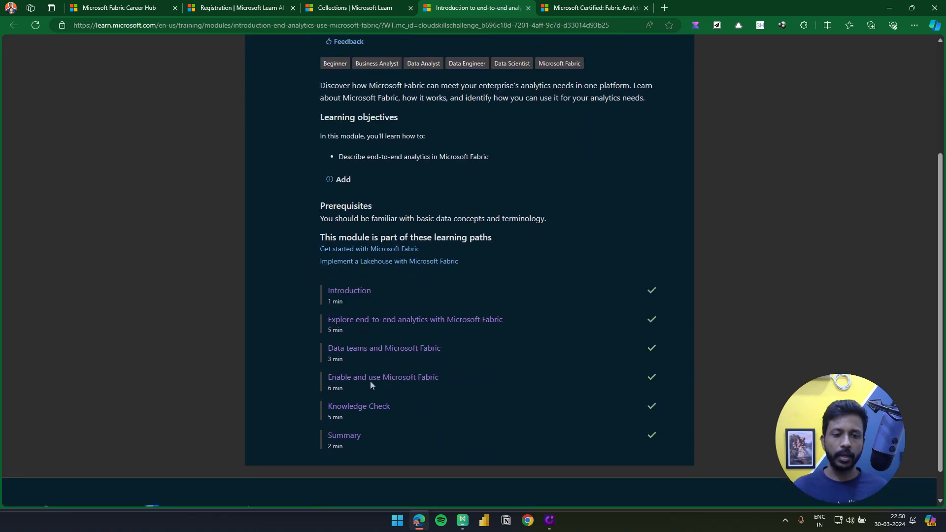
pyautogui.click(383, 348)
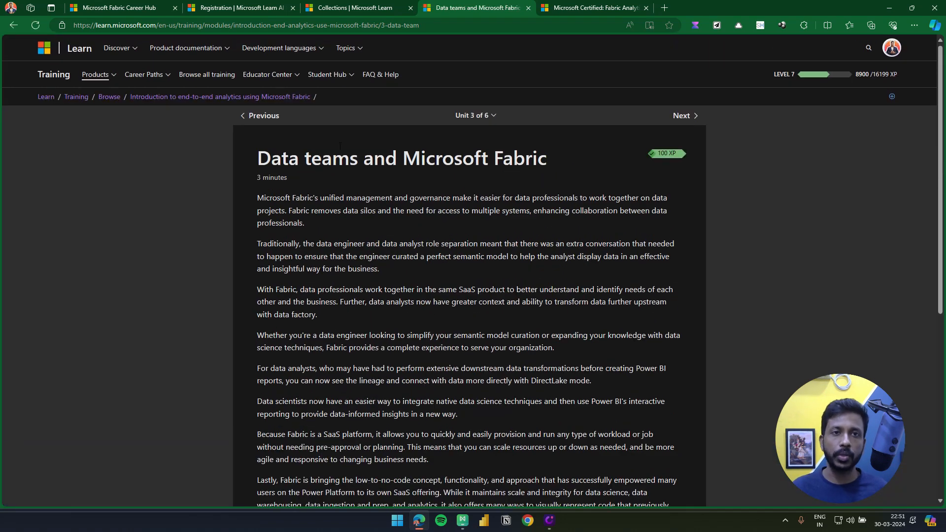
pyautogui.click(354, 7)
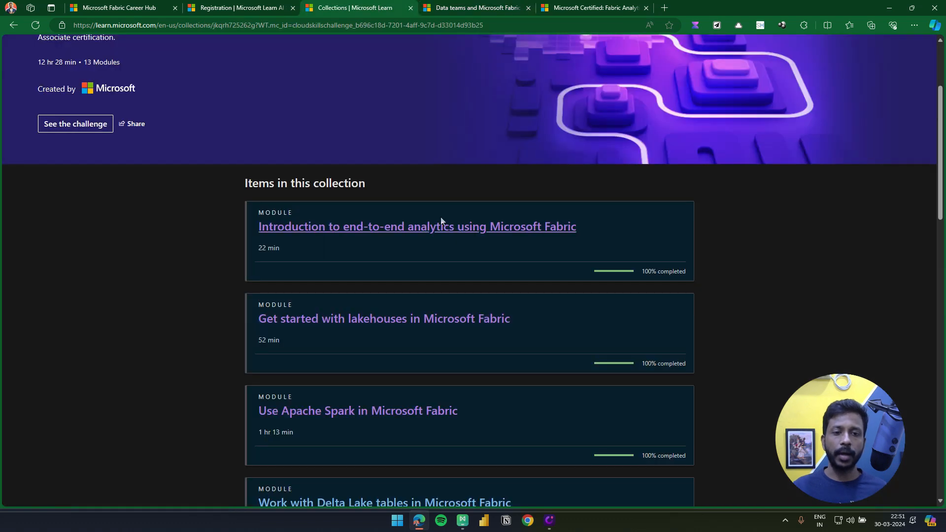
# Go into the Get started with lakehouses module's Create and ingest data exercise unit
pyautogui.click(416, 226)
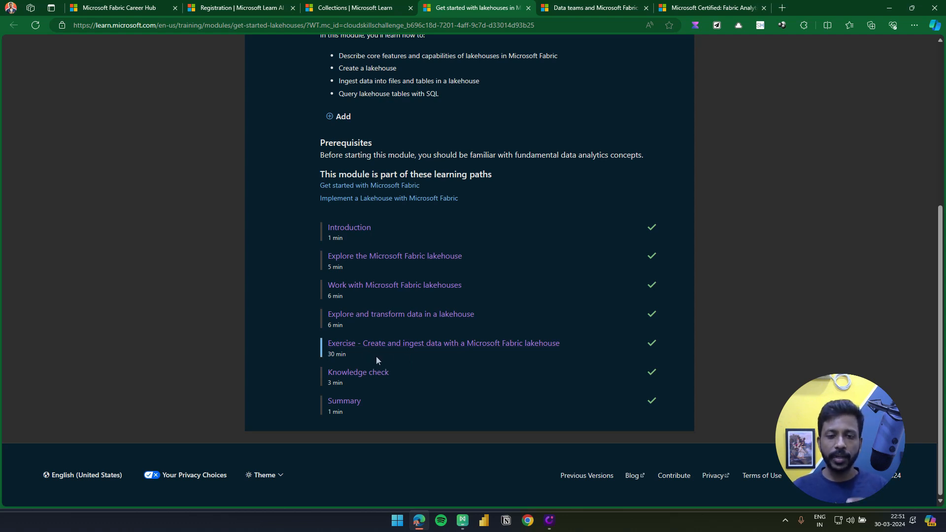
pyautogui.moveTo(532, 353)
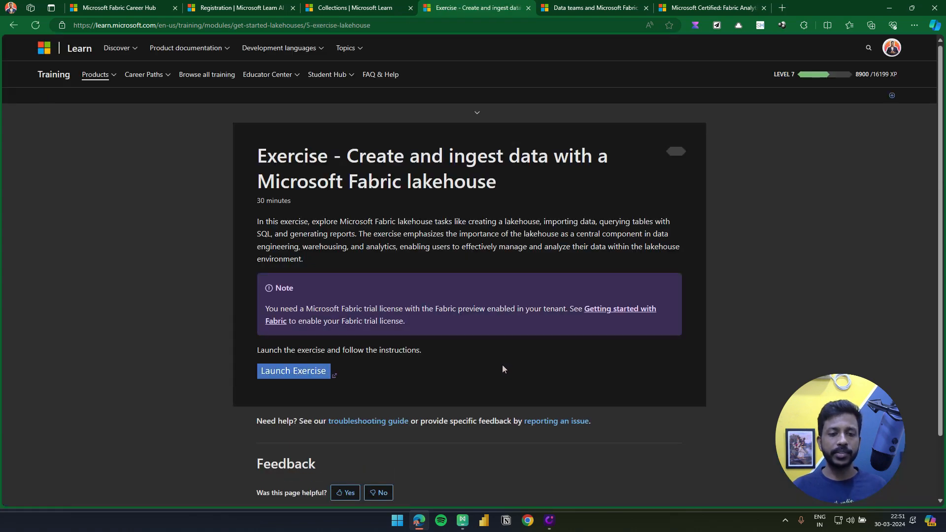
pyautogui.click(294, 371)
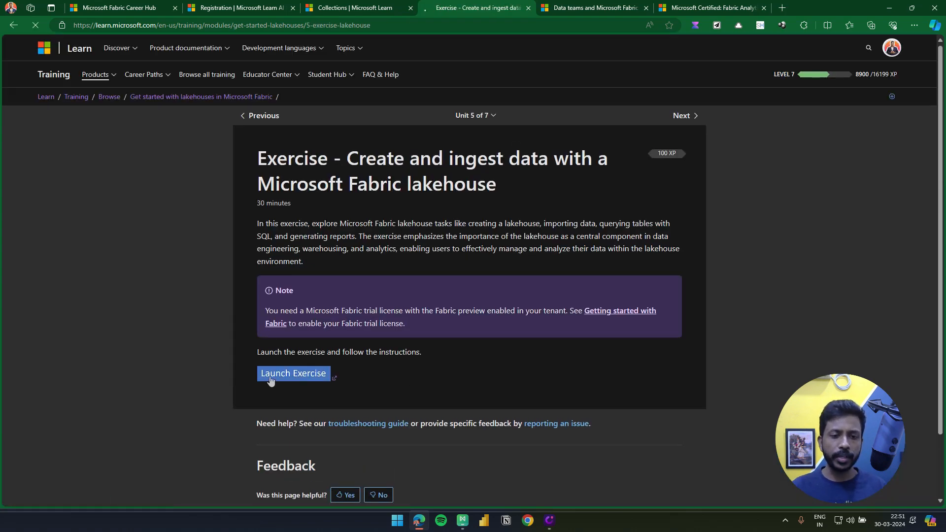
# Launch the lakehouse lab instructions and review the visual query Group by steps, then return to the collection
pyautogui.click(293, 373)
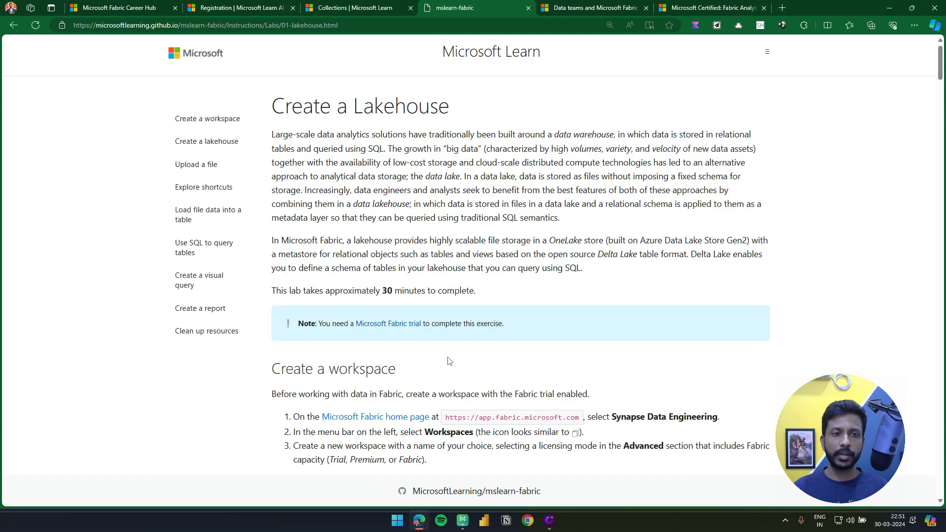
pyautogui.moveTo(361, 113)
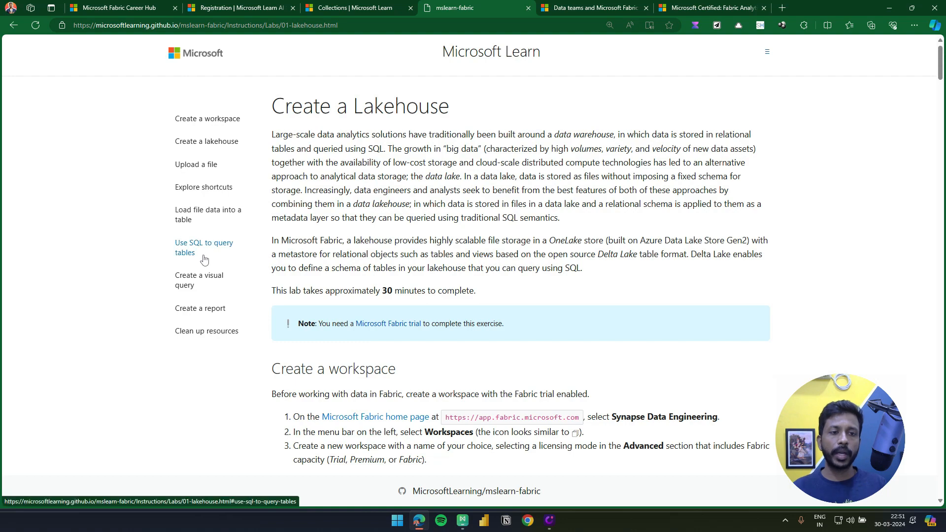
pyautogui.moveTo(228, 302)
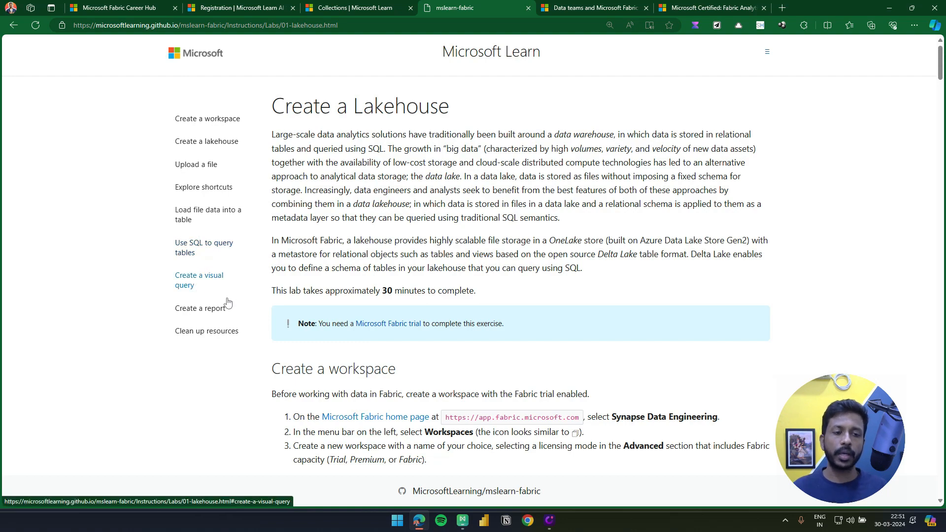
pyautogui.scroll(-3)
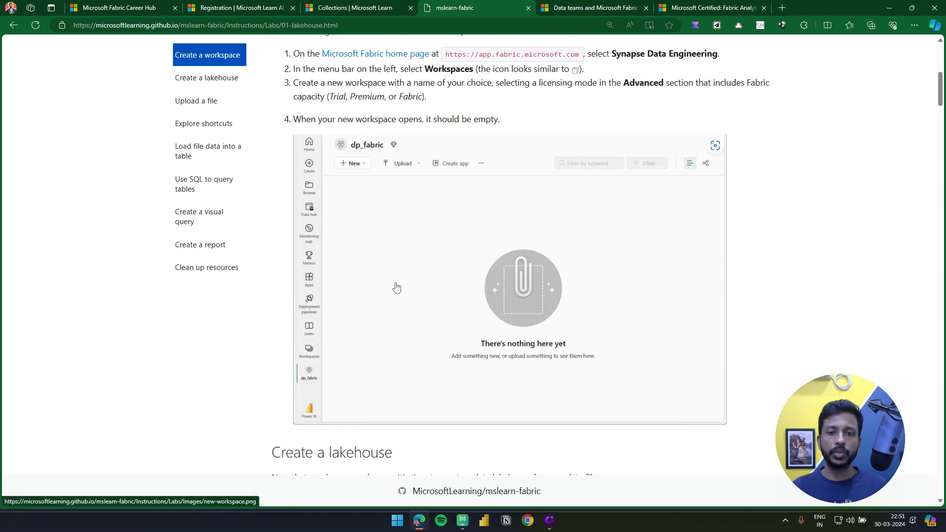
pyautogui.scroll(-3)
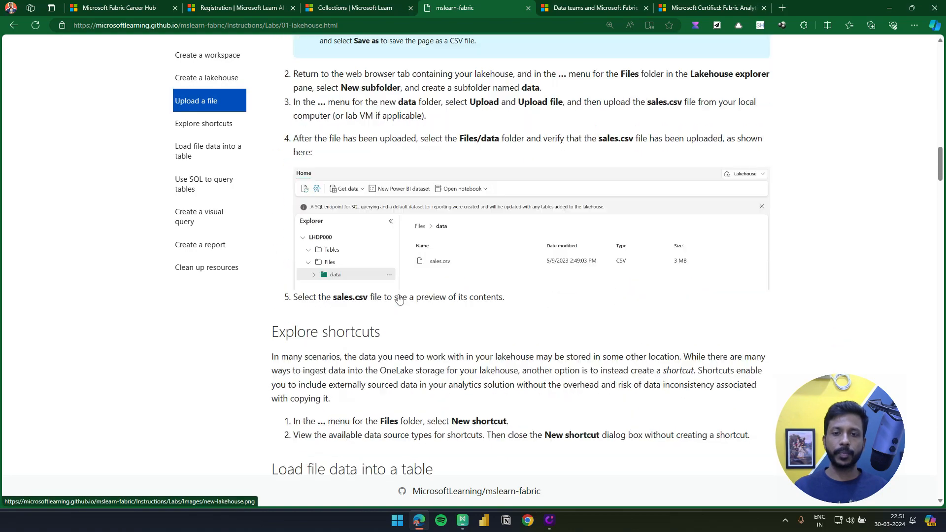
pyautogui.scroll(-3)
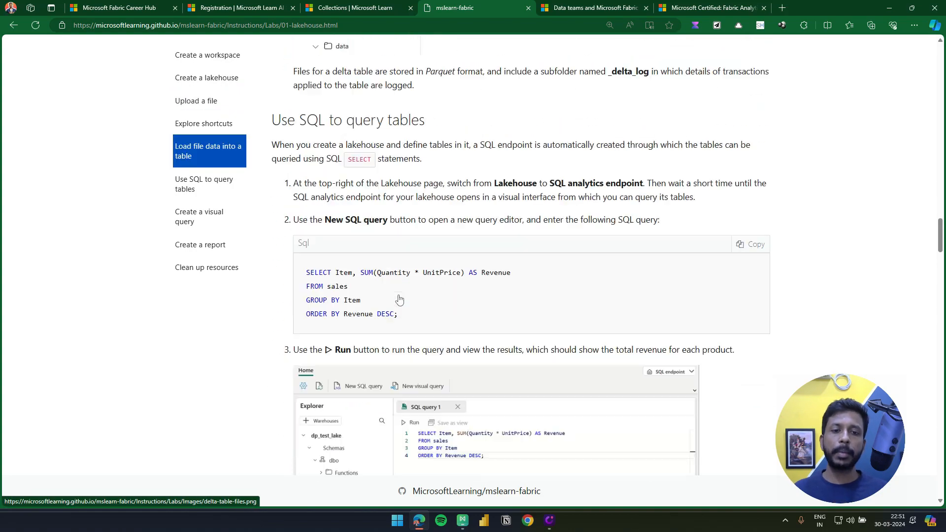
pyautogui.scroll(-3)
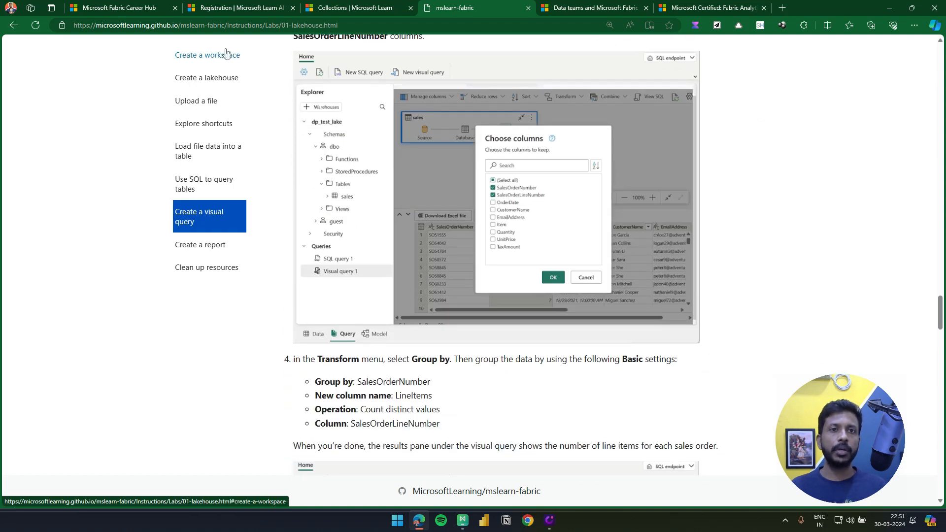
pyautogui.click(355, 8)
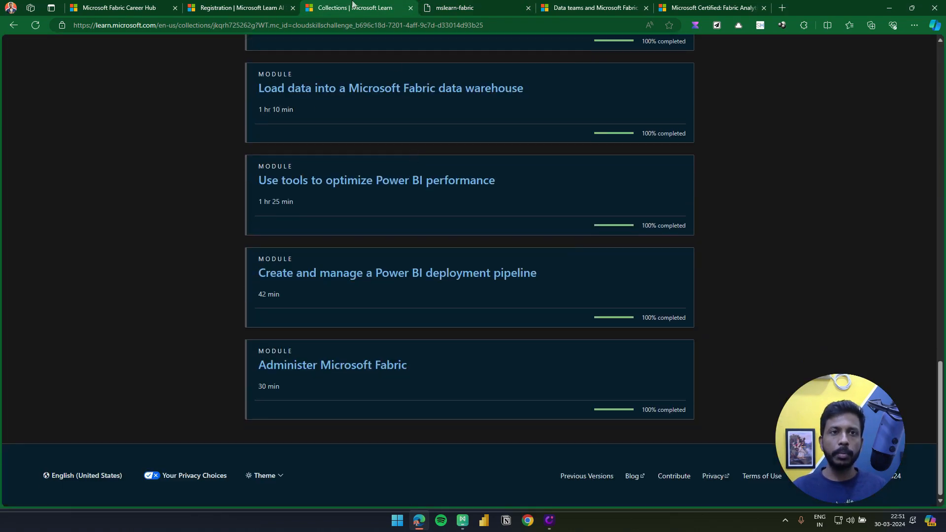
# Revisit the completed Fabric challenge via the Career Hub's Cloud Skills Challenge step, then return to the certification journey
pyautogui.click(121, 8)
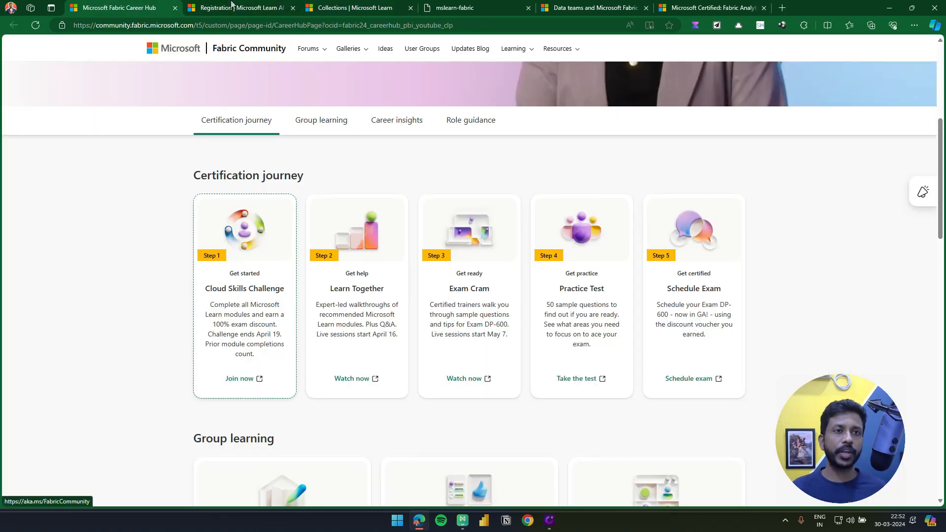
pyautogui.moveTo(244, 288)
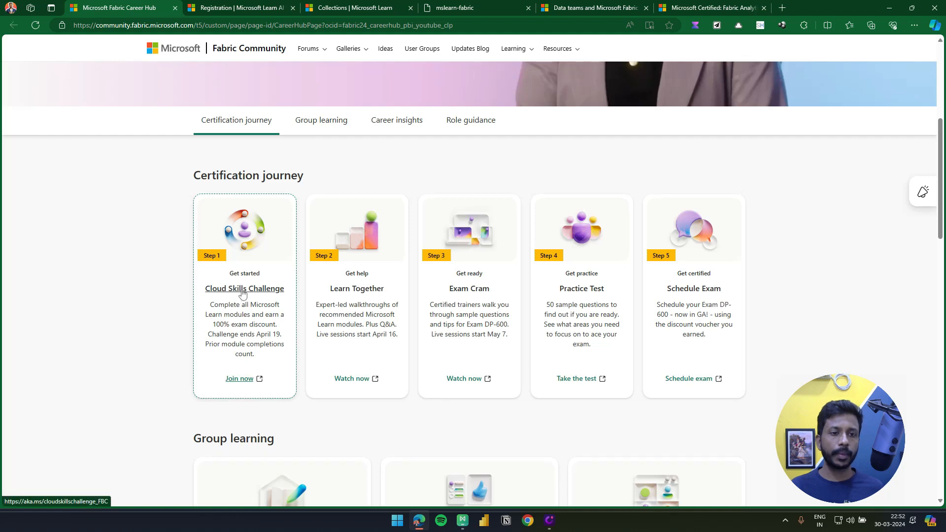
pyautogui.click(240, 378)
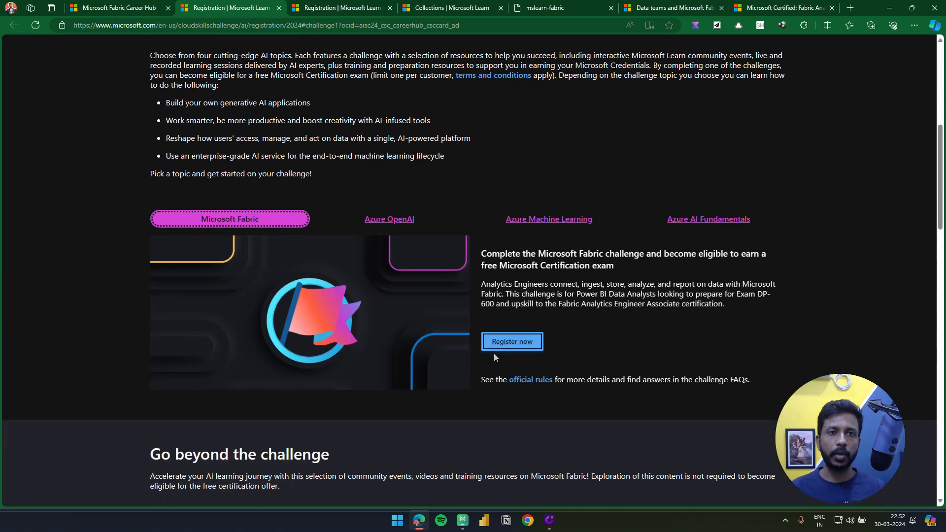
pyautogui.click(511, 342)
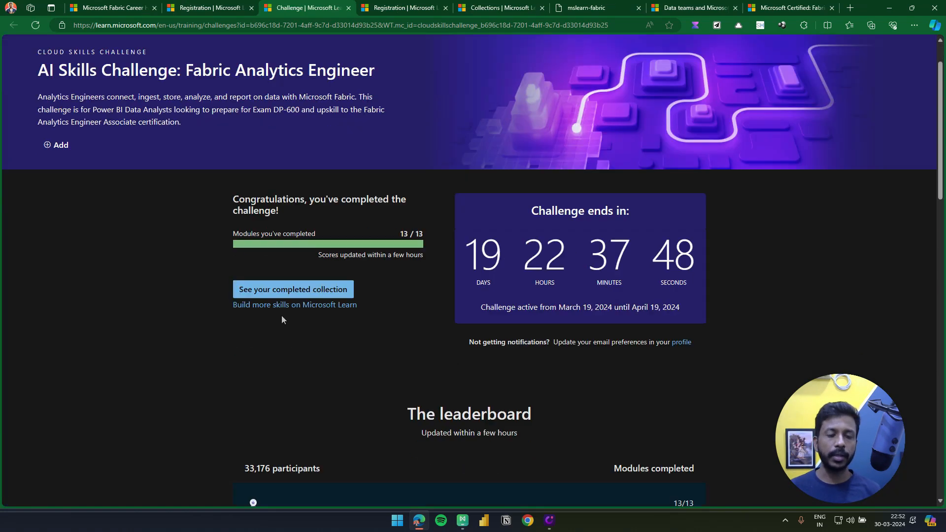
pyautogui.scroll(-3)
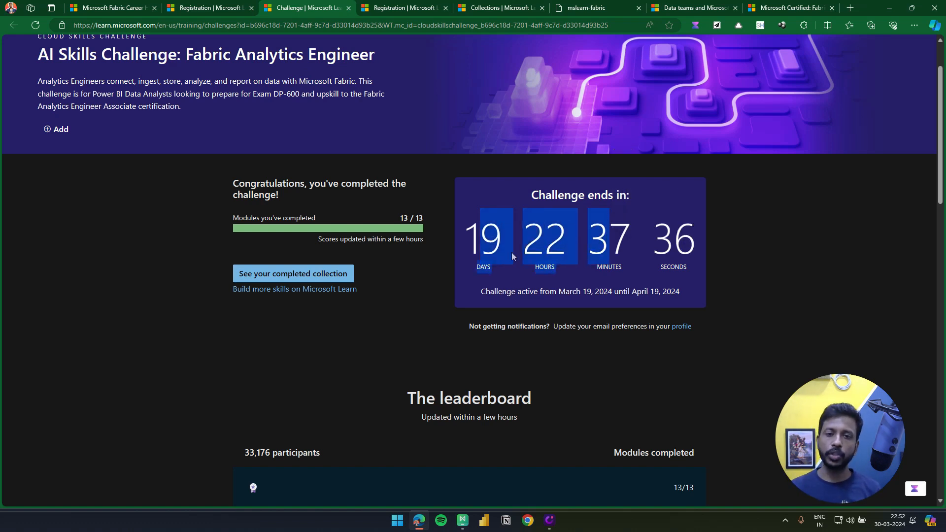
pyautogui.click(111, 7)
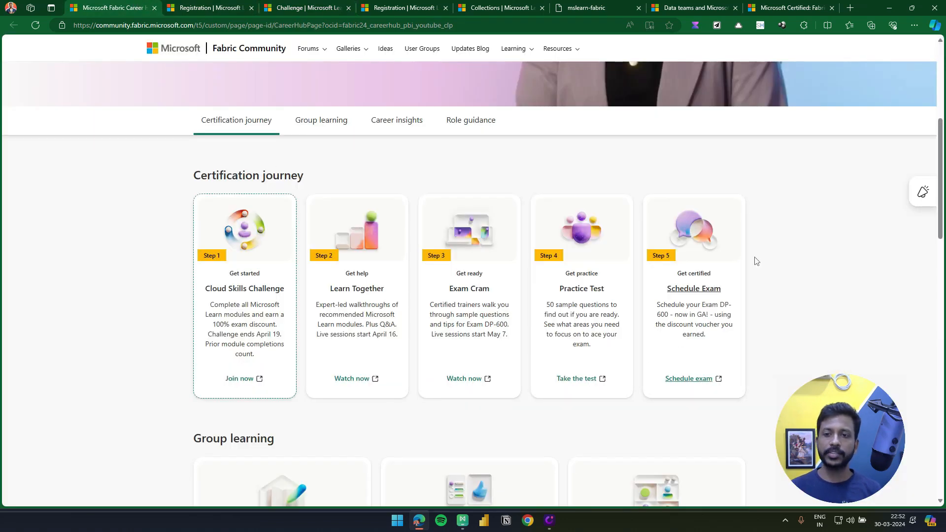
pyautogui.moveTo(671, 309)
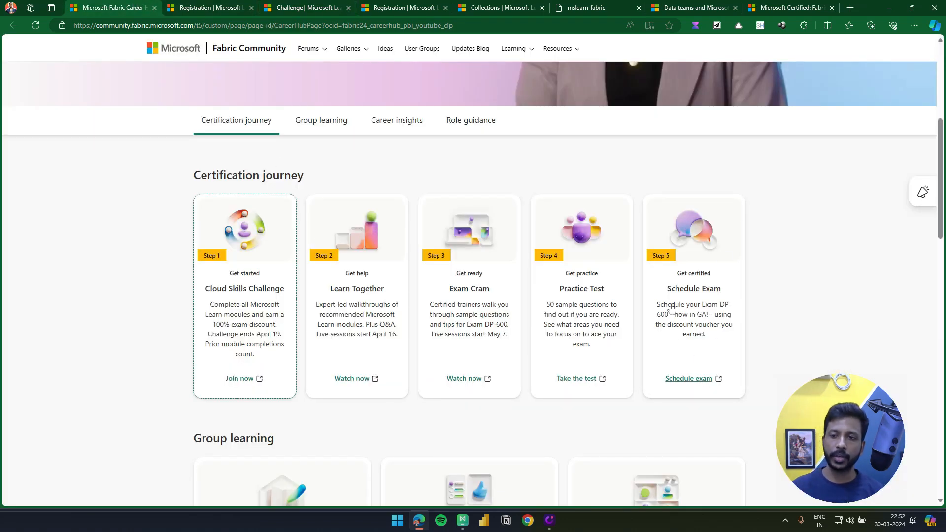
pyautogui.moveTo(688, 379)
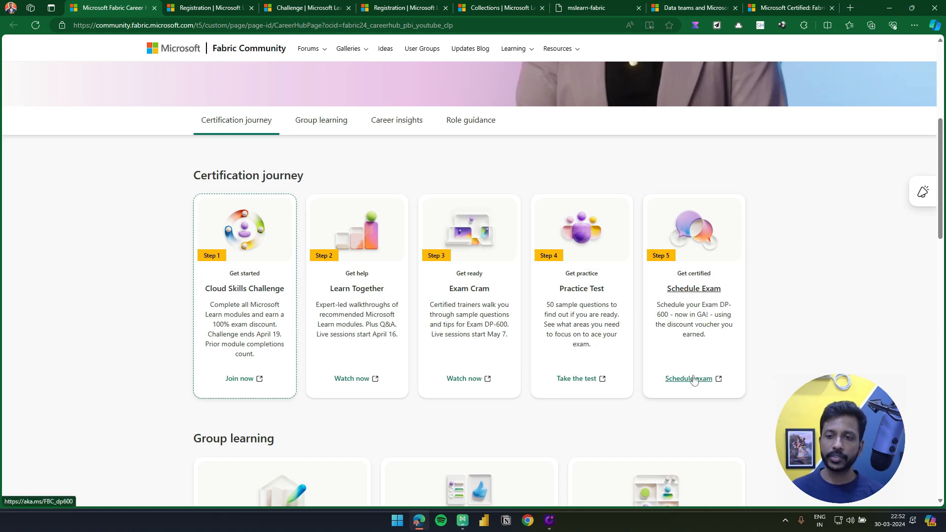
pyautogui.moveTo(686, 338)
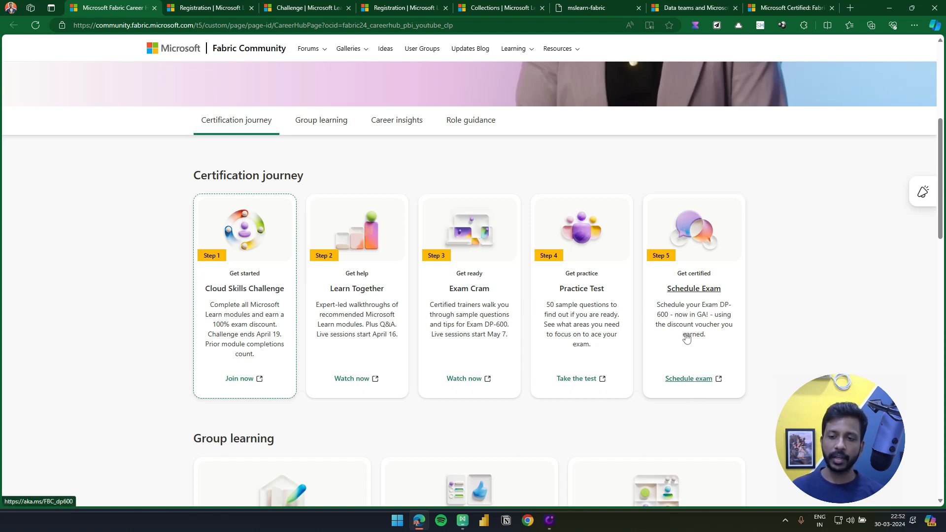
pyautogui.moveTo(689, 378)
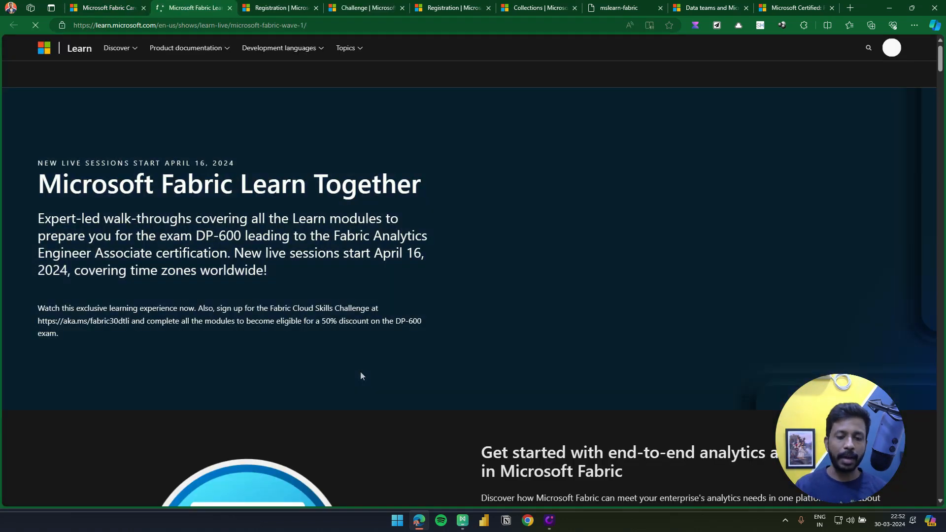
# Find 'Work with Delta Lake tables in Microsoft Fabric' on the Learn Together page and watch it on demand
pyautogui.scroll(-3)
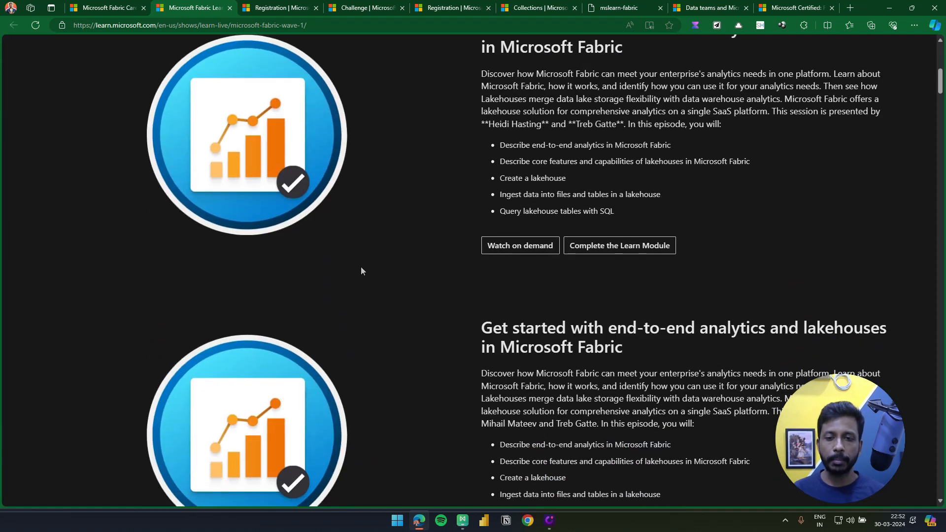
pyautogui.moveTo(519, 246)
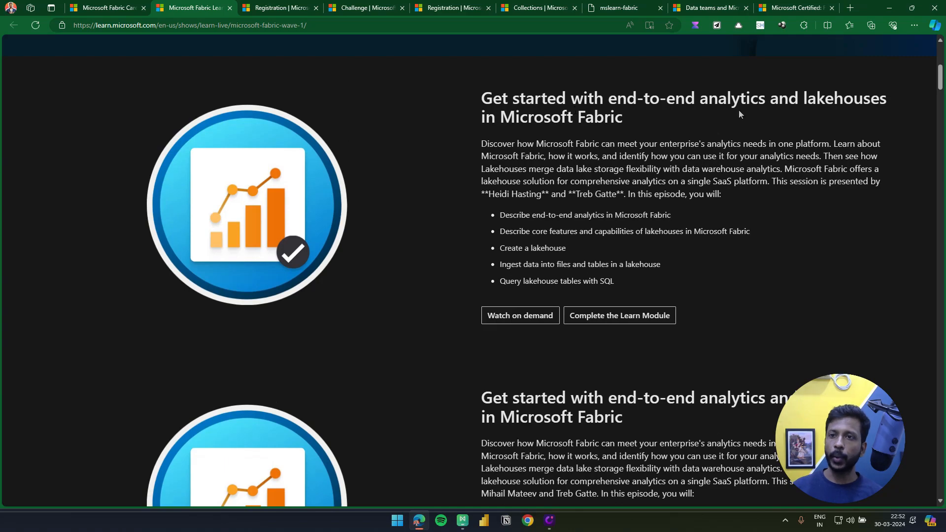
pyautogui.scroll(-3)
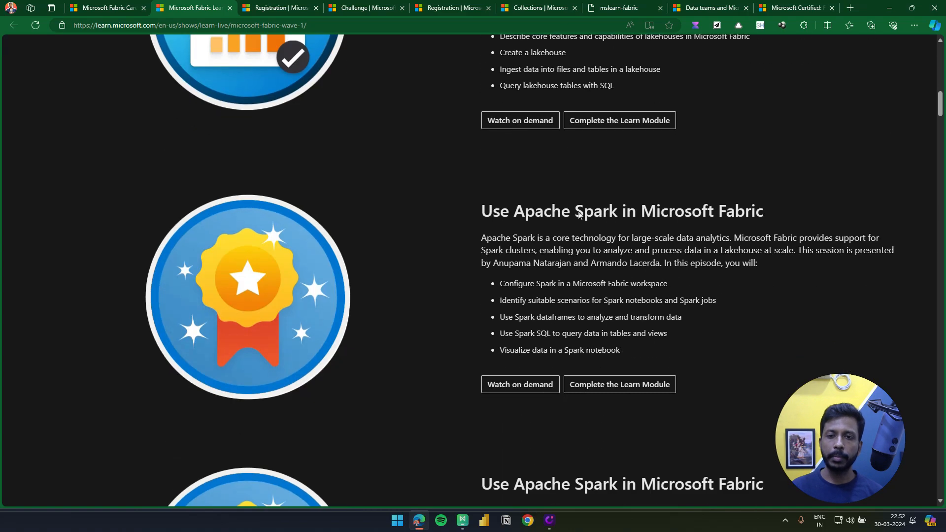
pyautogui.scroll(-3)
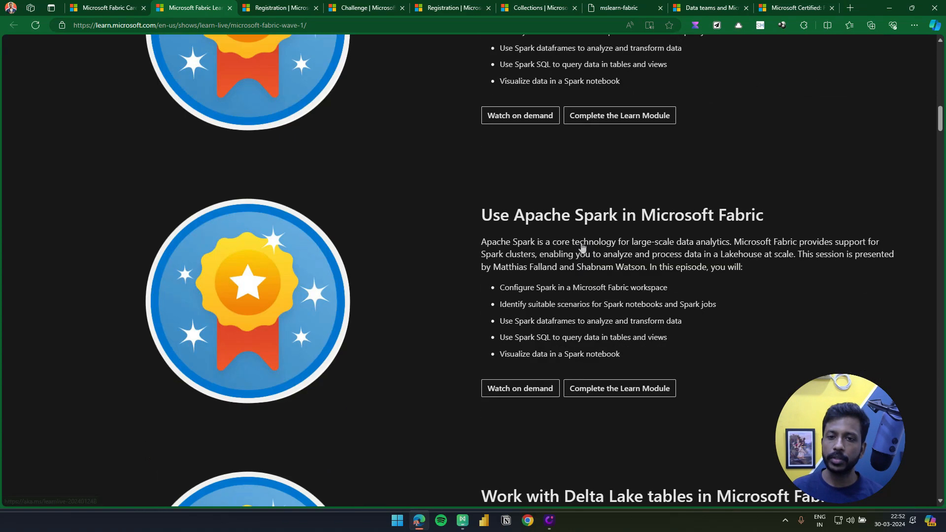
pyautogui.scroll(-3)
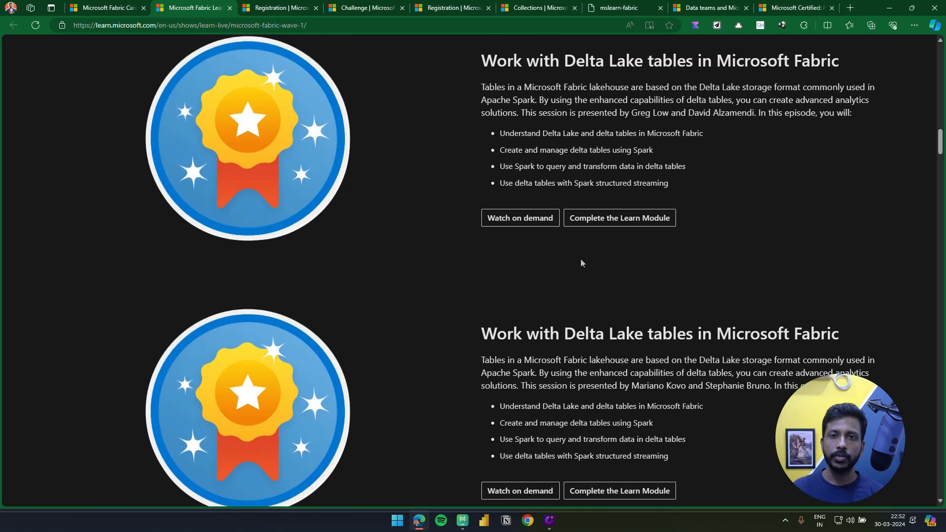
pyautogui.scroll(-3)
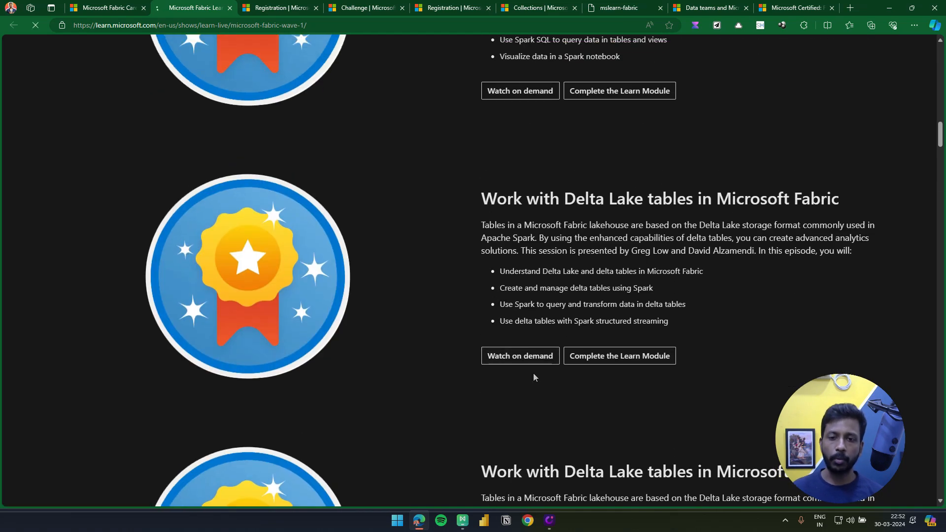
pyautogui.click(519, 356)
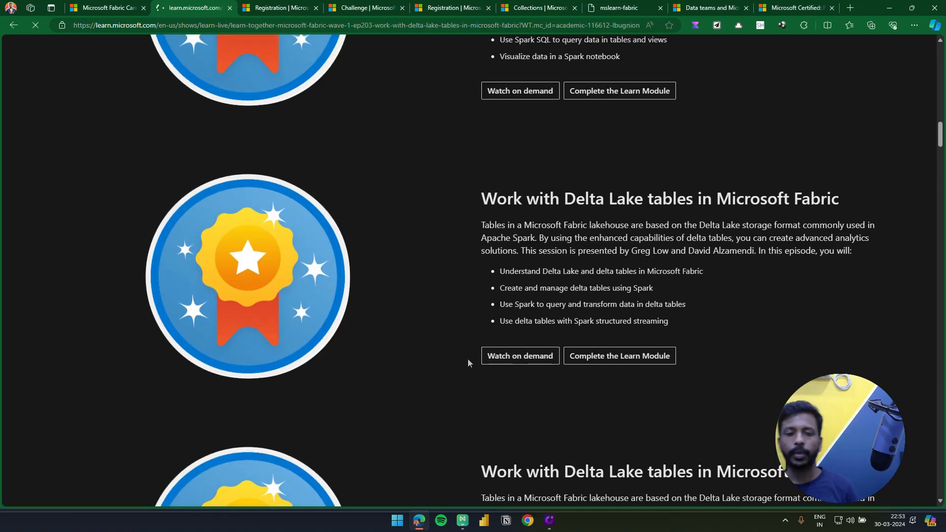
pyautogui.click(518, 356)
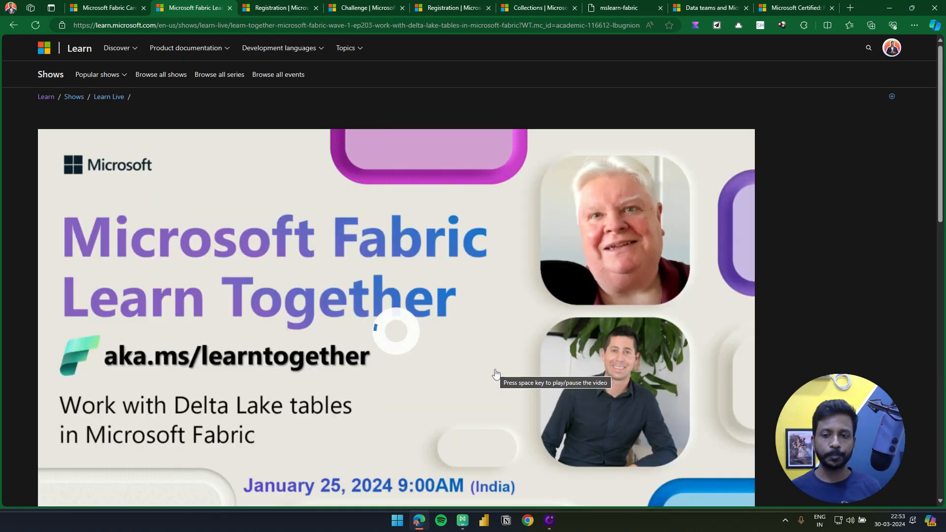
# Play the Delta Lake tables episode and skip to about 7:49, the Inside Delta Parquet format slide
pyautogui.scroll(-3)
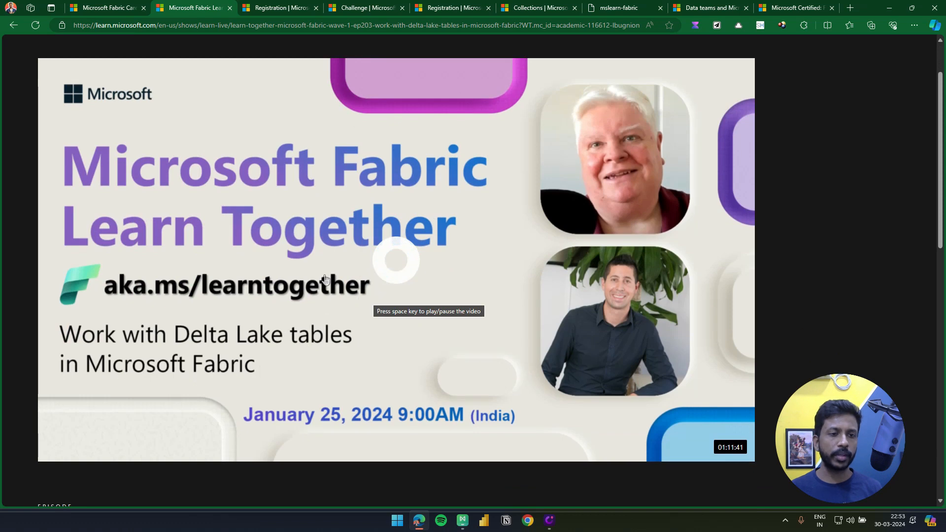
pyautogui.click(396, 260)
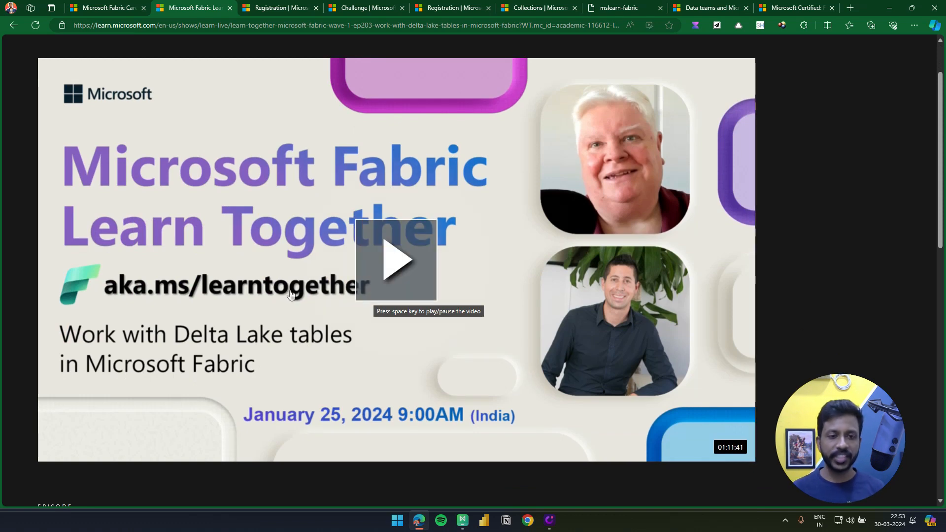
pyautogui.click(397, 260)
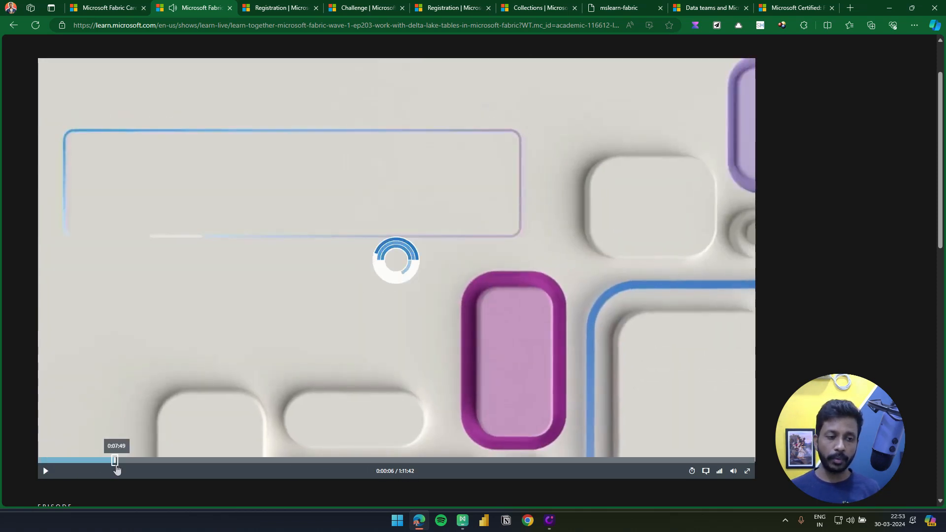
pyautogui.moveTo(115, 460); pyautogui.dragTo(185, 460)
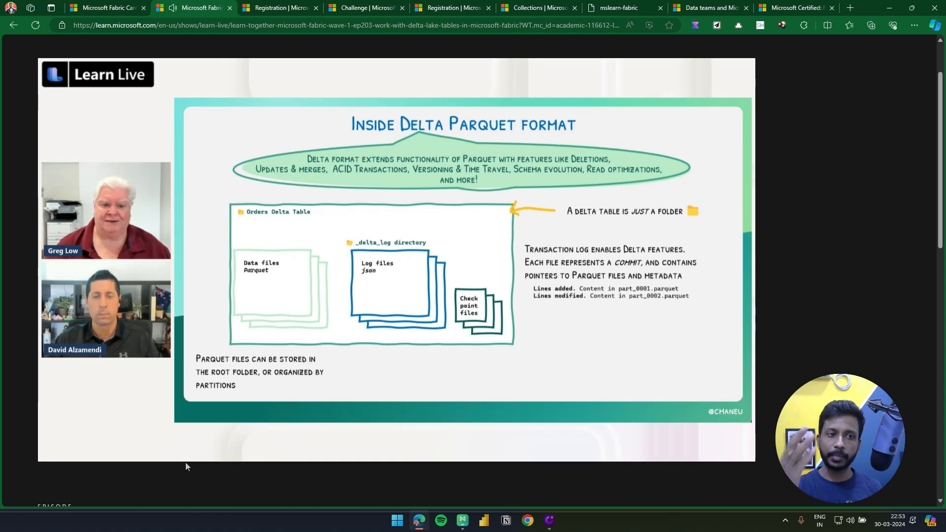
pyautogui.moveTo(474, 131)
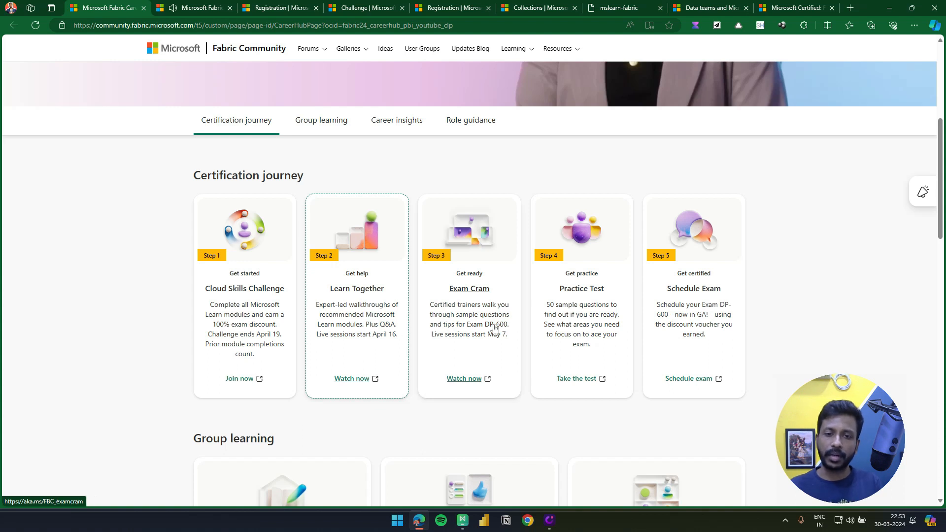
pyautogui.moveTo(483, 353)
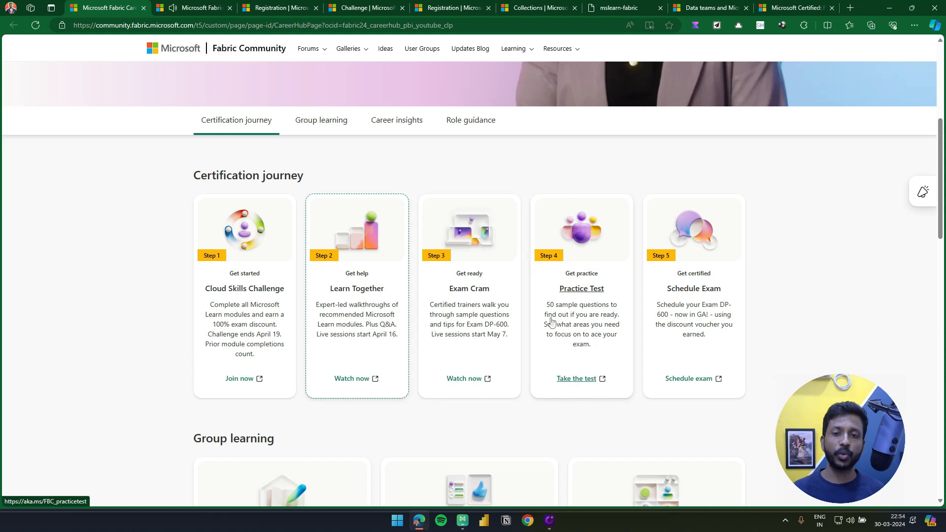
pyautogui.moveTo(615, 304)
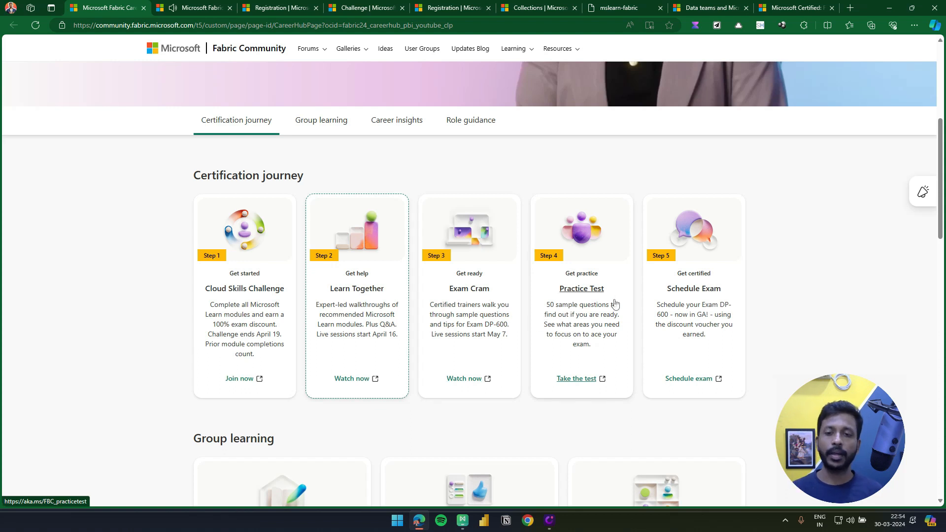